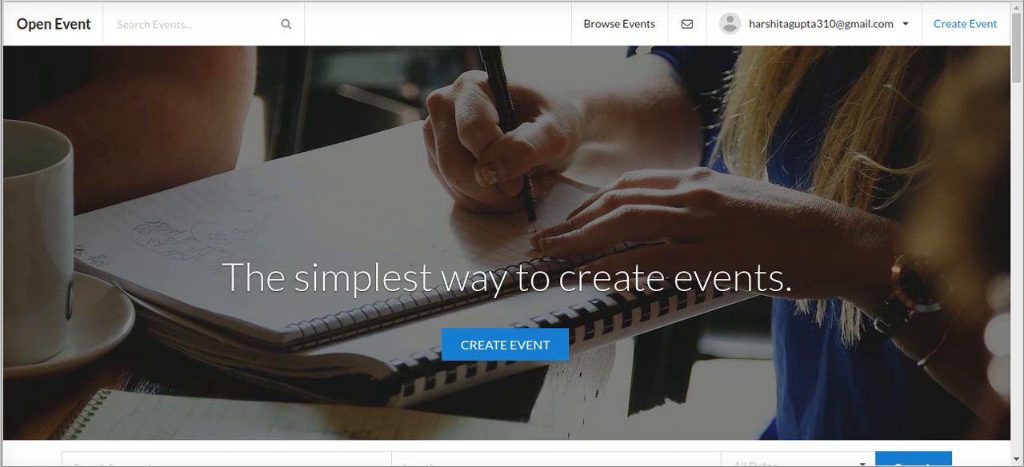
mouse_move(854, 128)
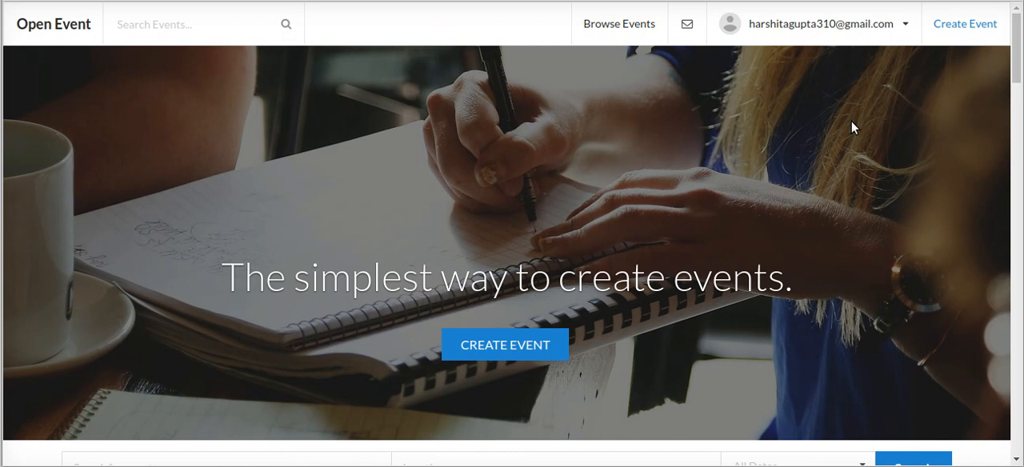
- Scroll down the home page to the Upcoming Events and the CODEBROS MEET card
scroll(down, 3)
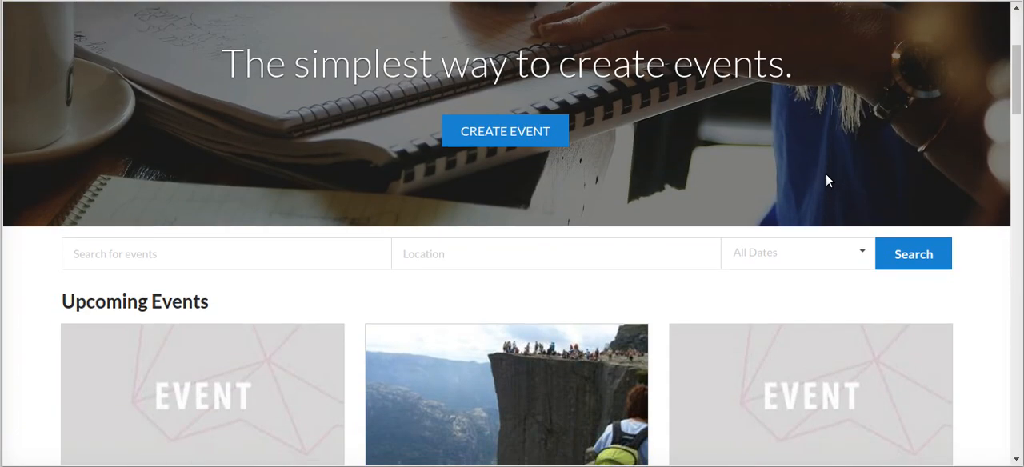
scroll(down, 3)
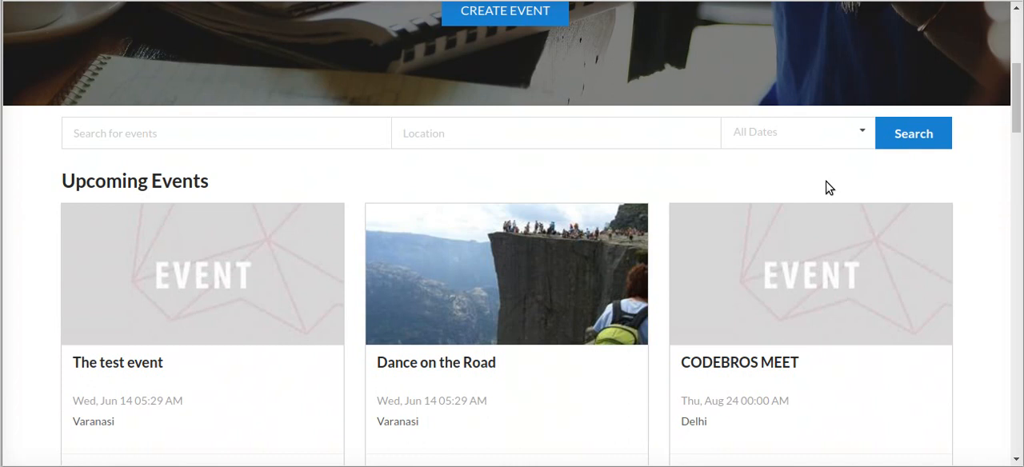
mouse_move(632, 269)
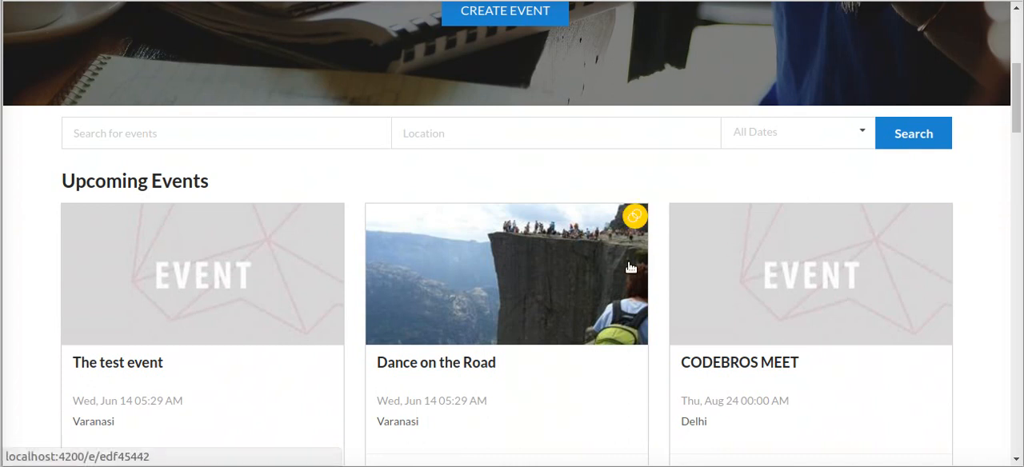
scroll(down, 3)
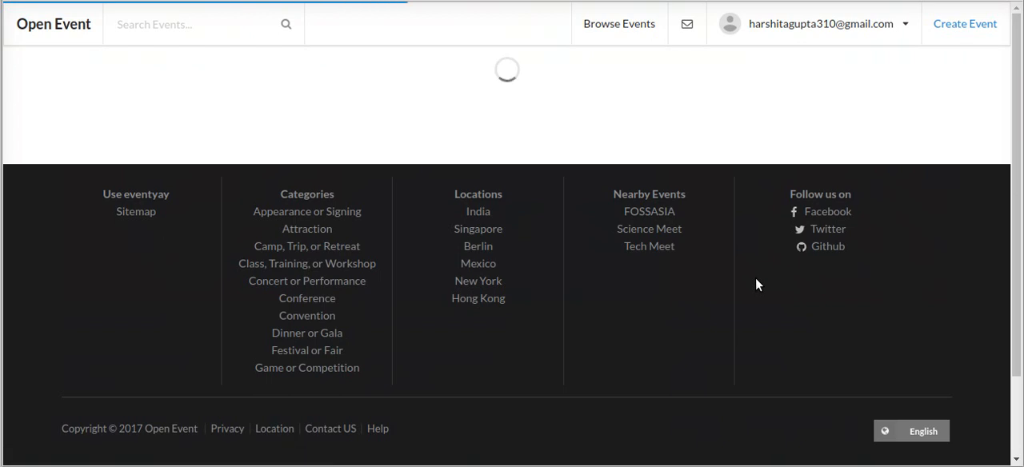
mouse_move(706, 269)
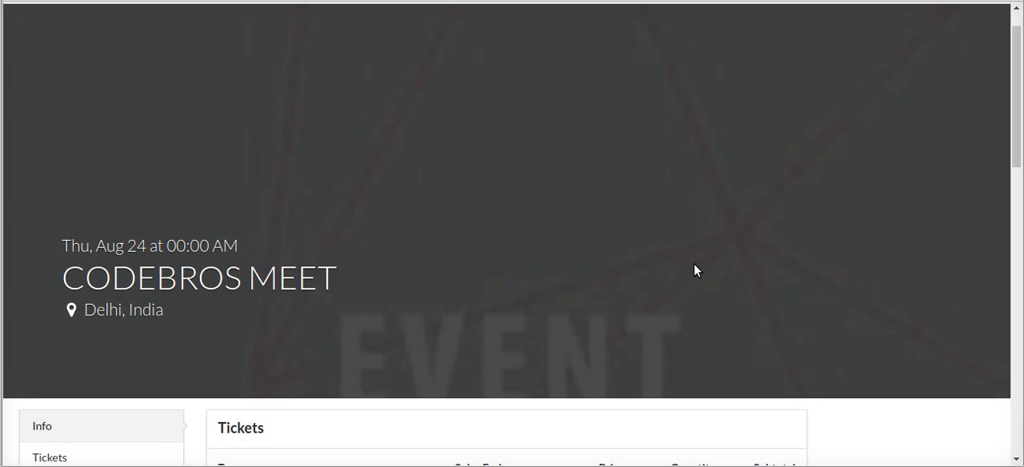
scroll(down, 3)
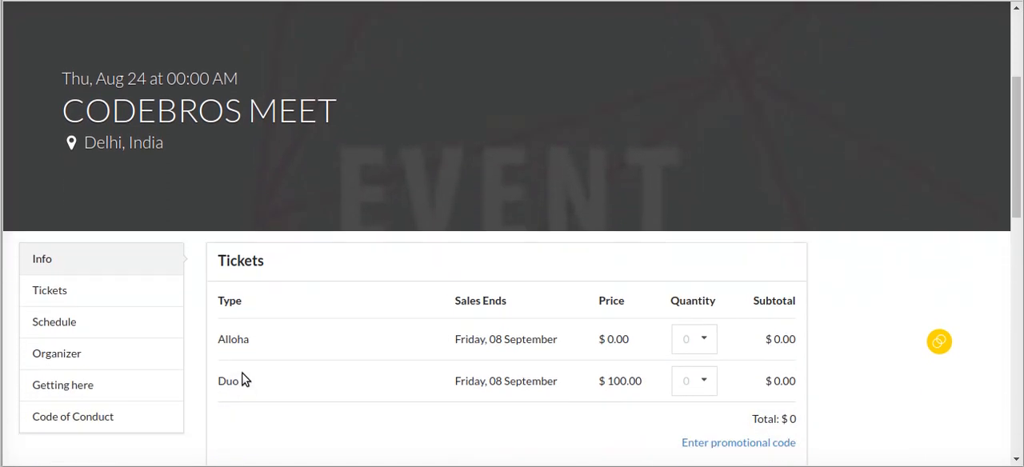
scroll(down, 3)
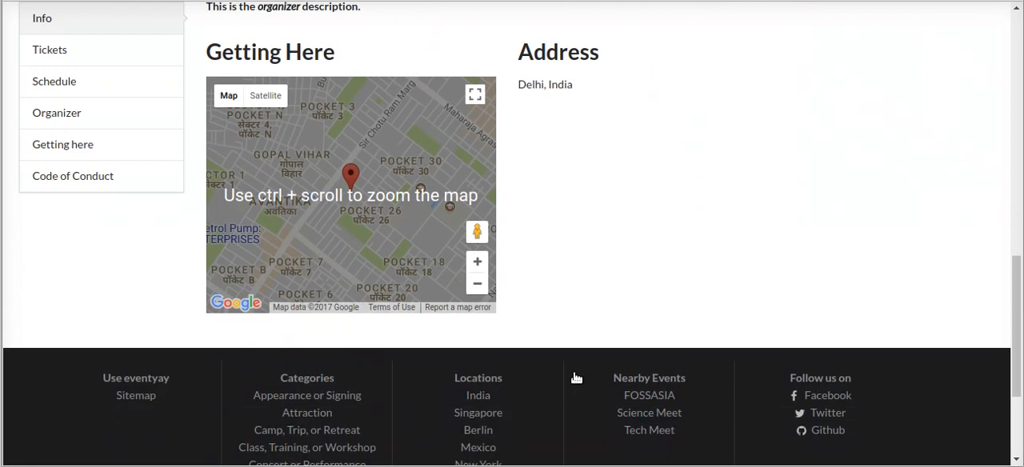
scroll(up, 3)
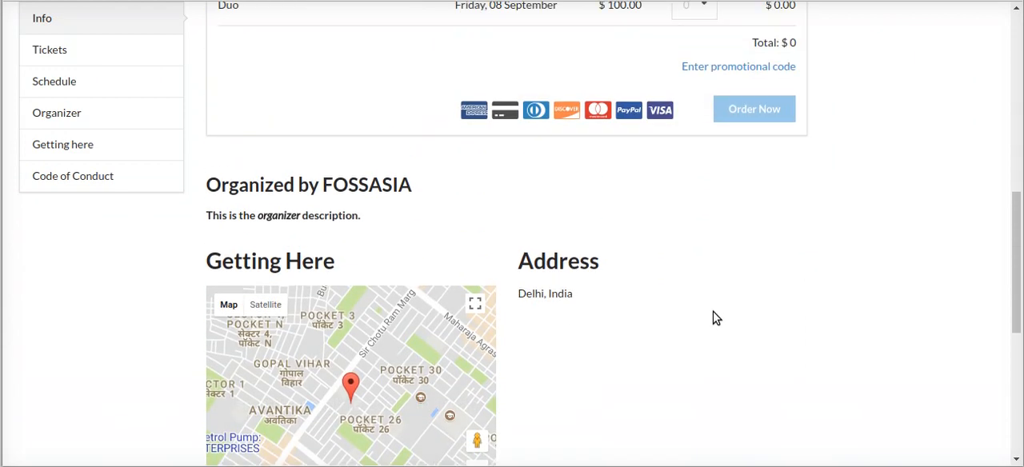
mouse_move(848, 250)
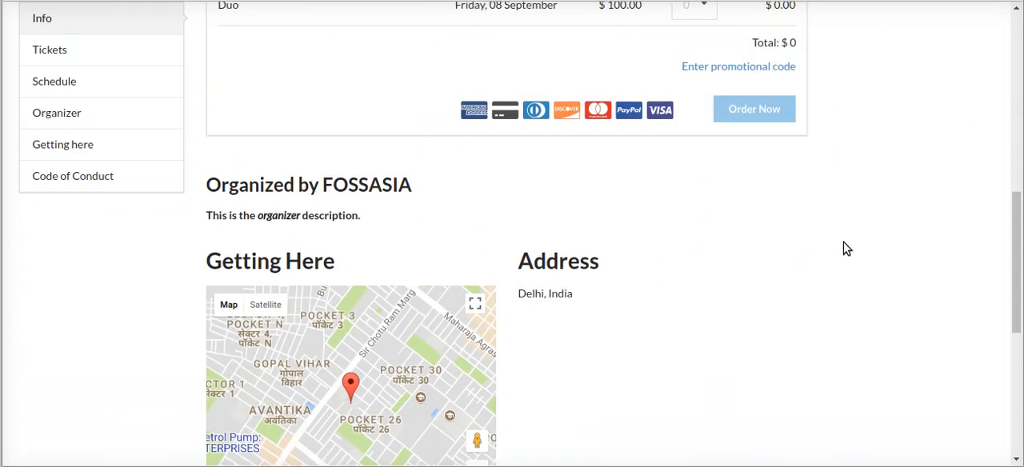
scroll(up, 3)
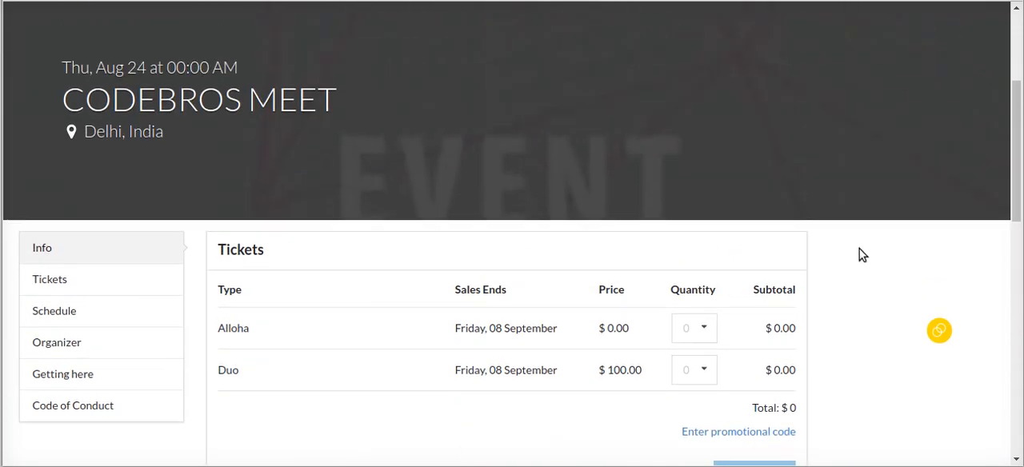
scroll(up, 3)
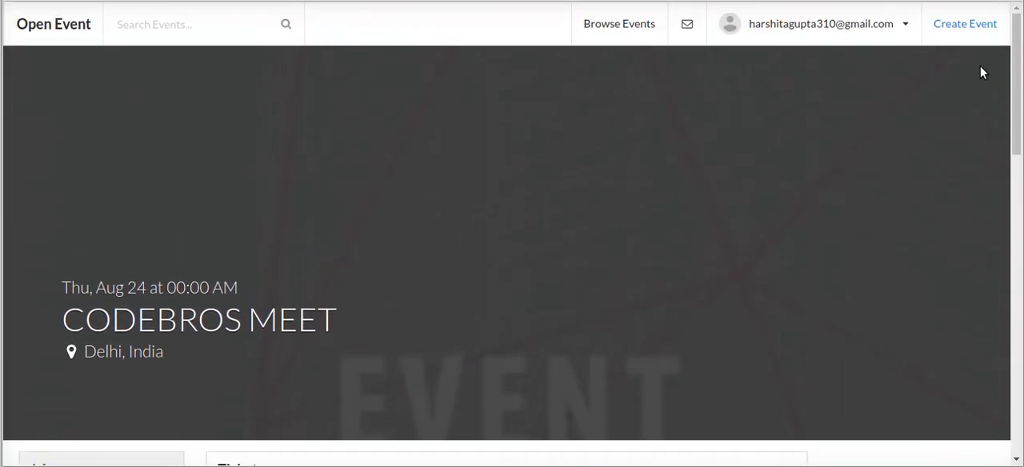
mouse_move(964, 22)
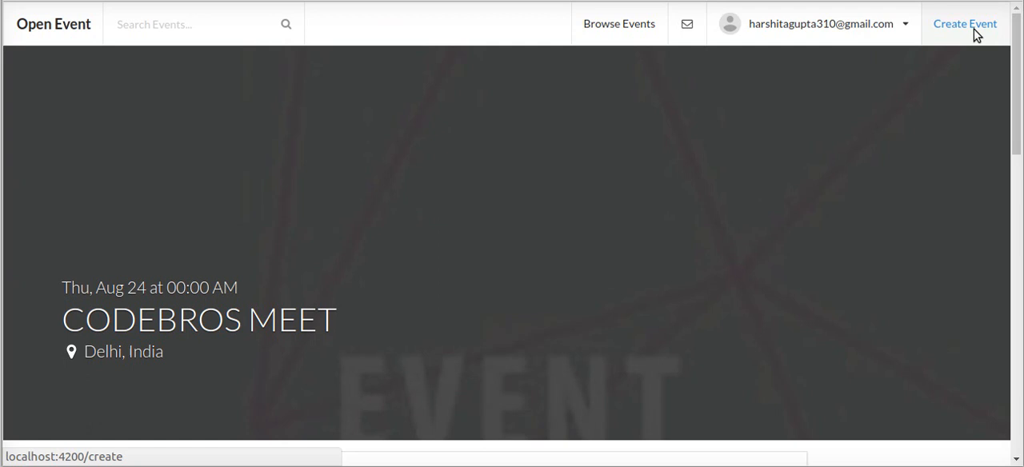
- Start a new event and name it 'Trekking Expenditure'
click(964, 22)
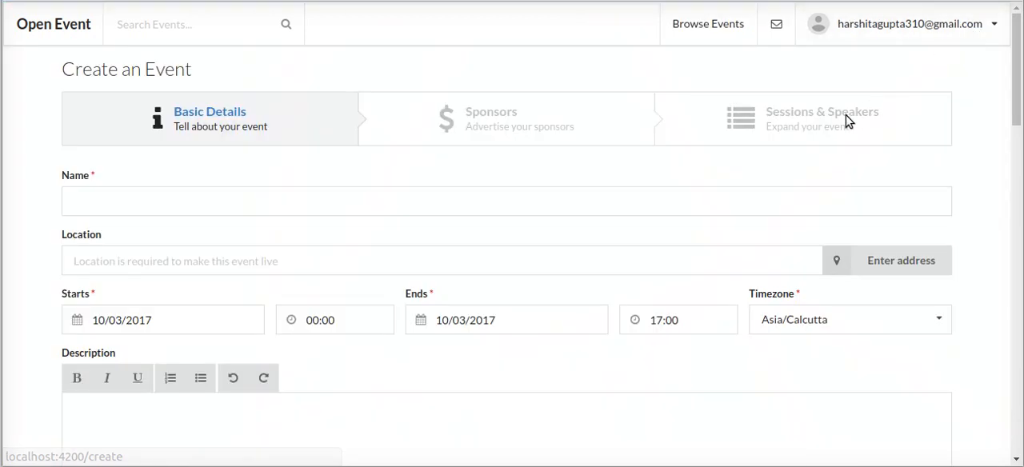
mouse_move(835, 128)
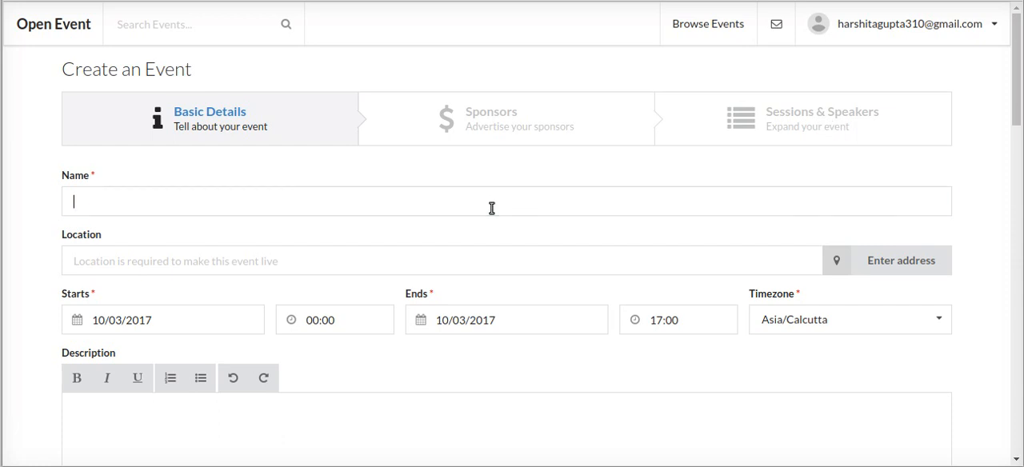
text(Tre)
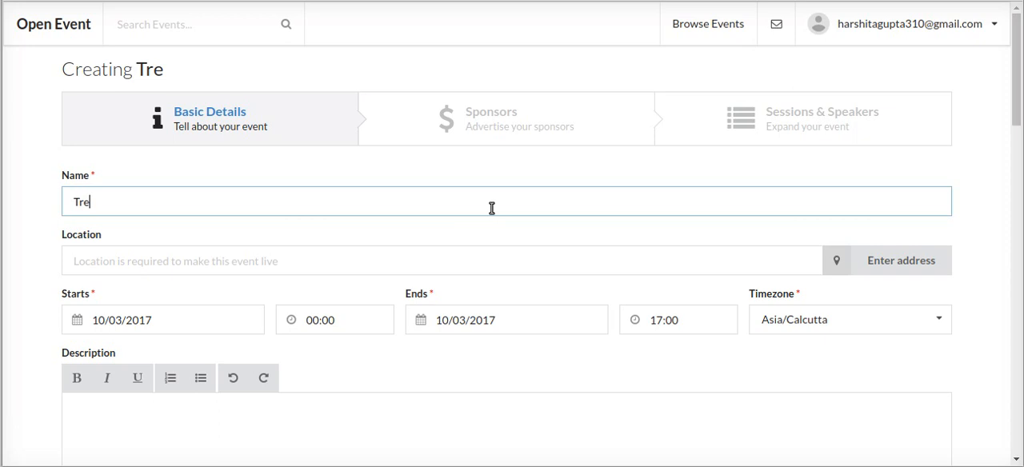
text(kking E)
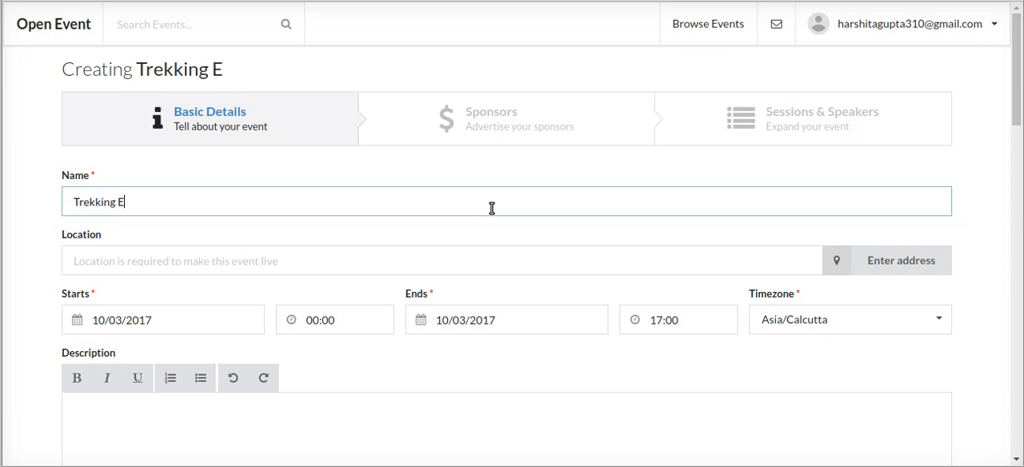
text(xpenditur)
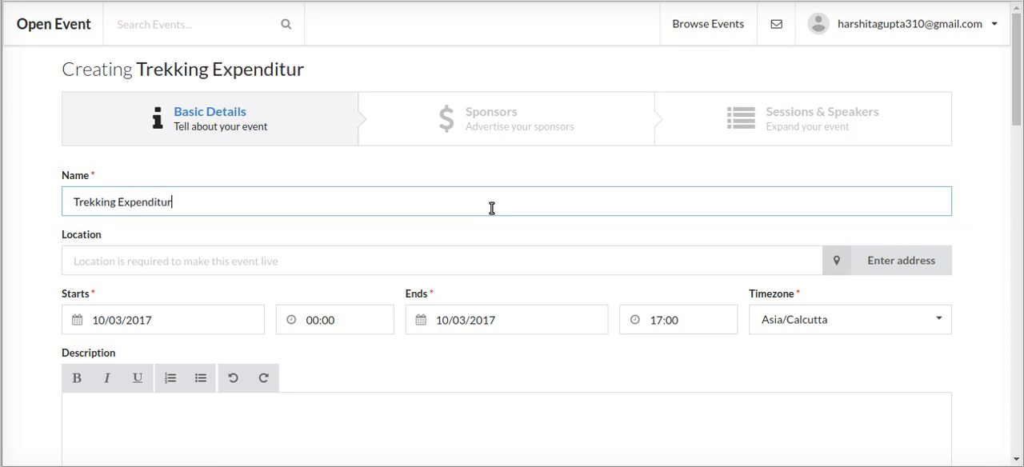
text(e)
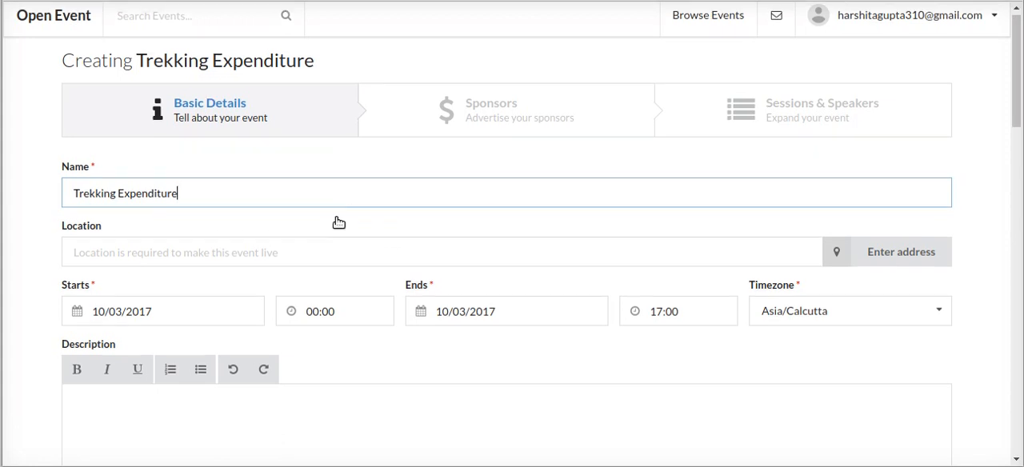
- Set the location to 'Bangalore,India' and review the rest of the form down to dates and timezone
scroll(down, 3)
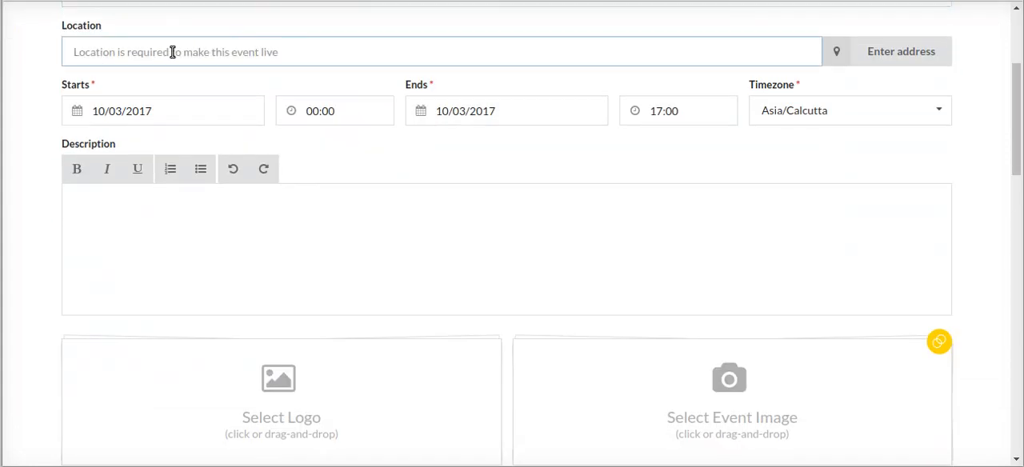
text(Bangalore,India)
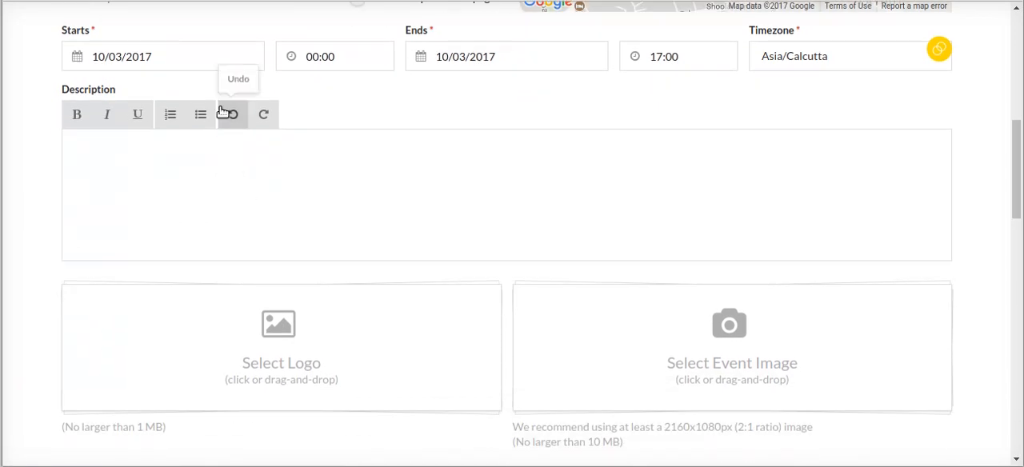
mouse_move(480, 167)
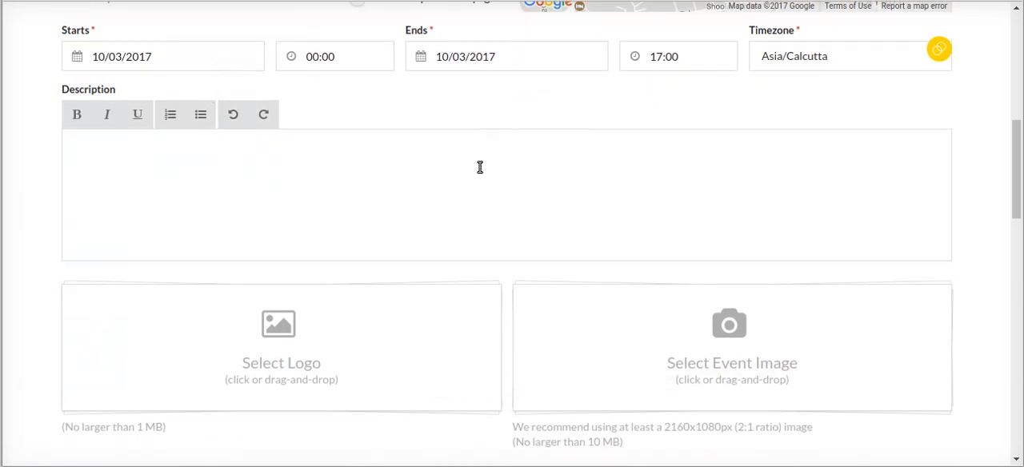
scroll(down, 3)
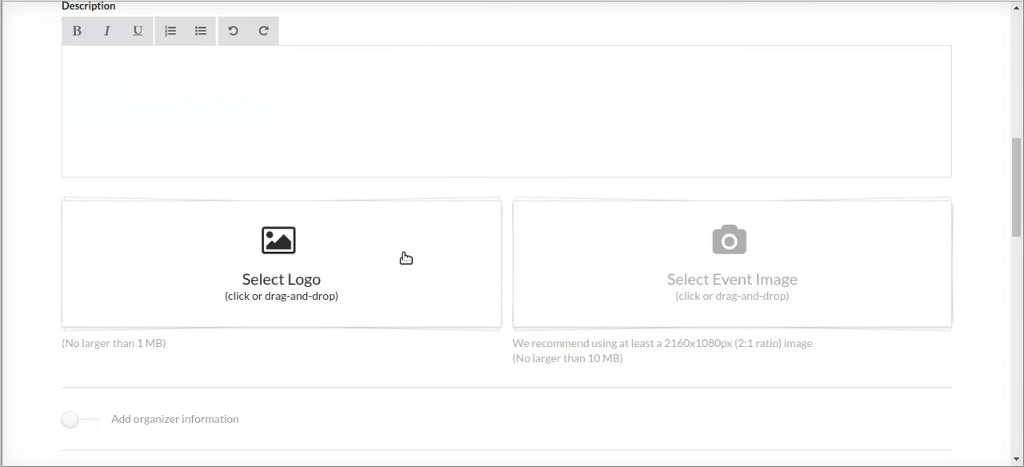
mouse_move(668, 259)
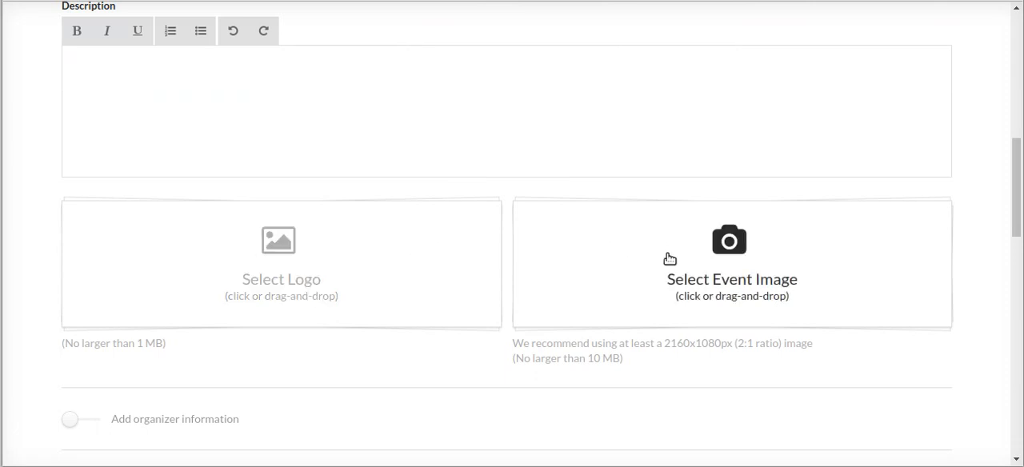
scroll(down, 3)
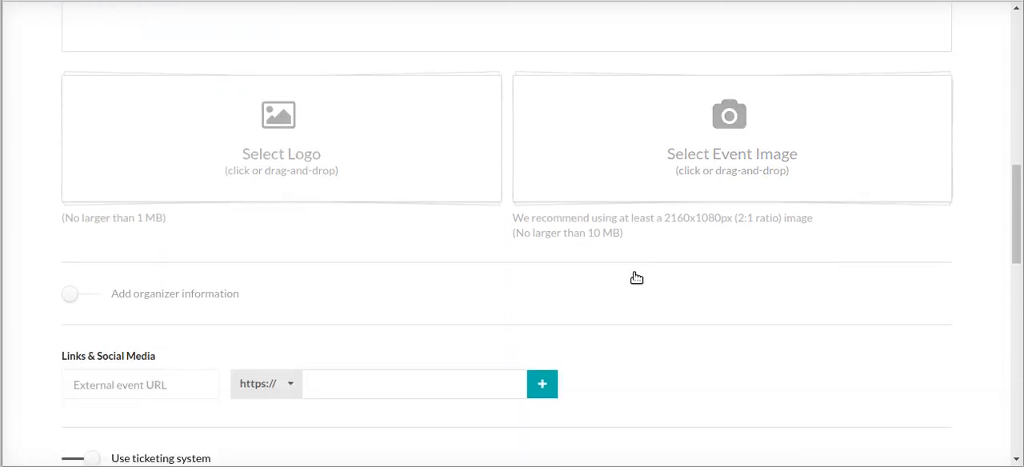
mouse_move(268, 291)
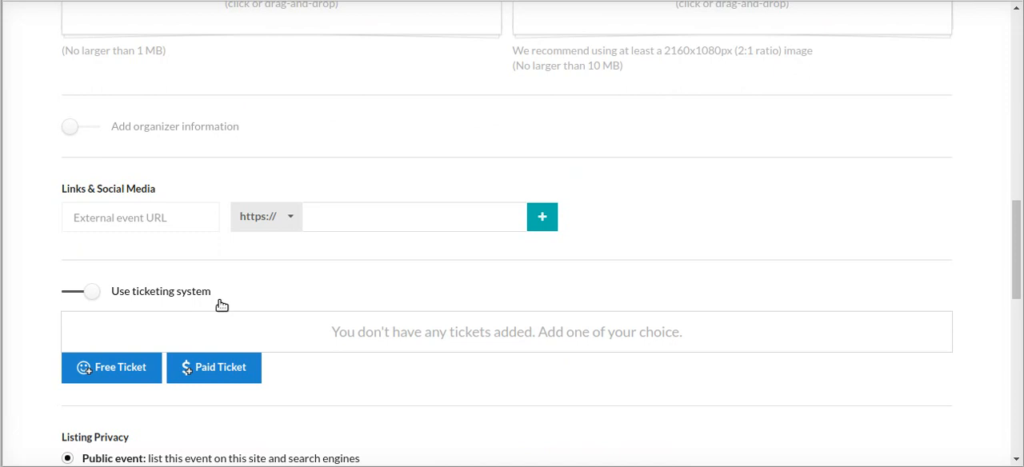
scroll(down, 3)
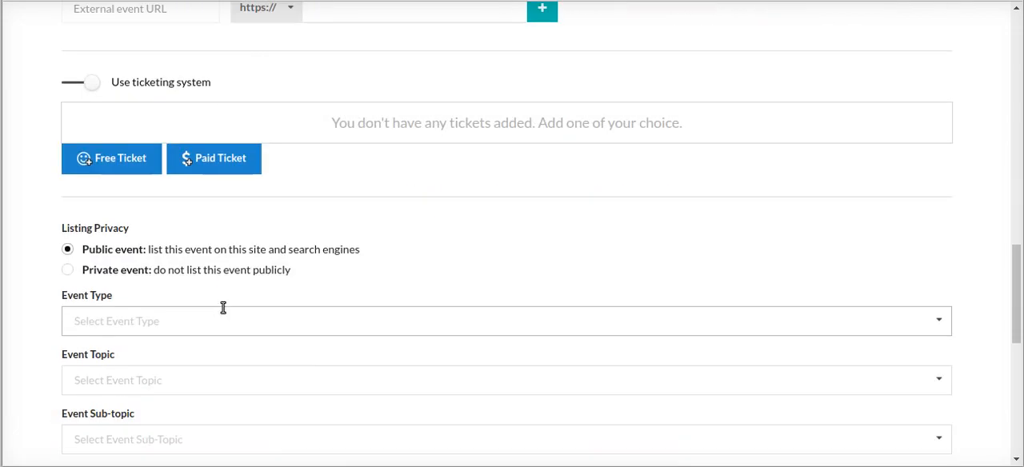
scroll(down, 3)
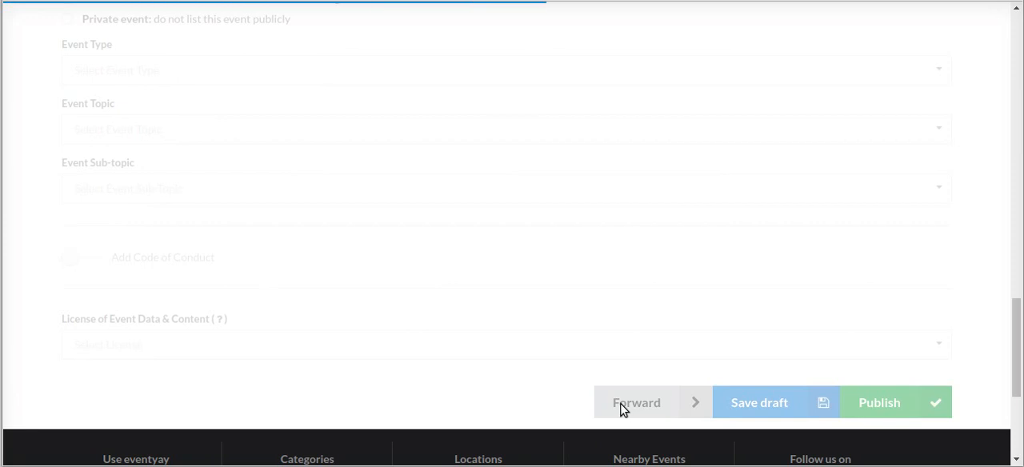
- Save the basic details, pass the Sponsors step and reach Sessions & Speakers
click(758, 401)
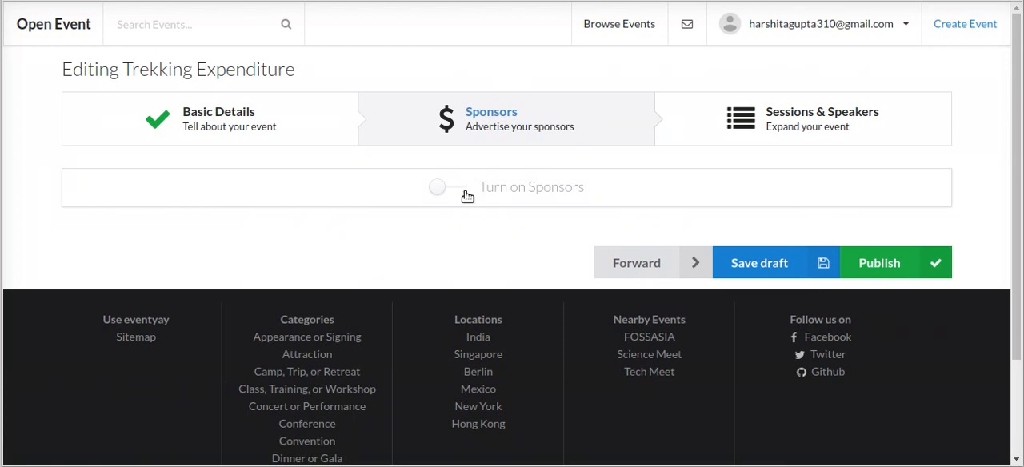
click(438, 185)
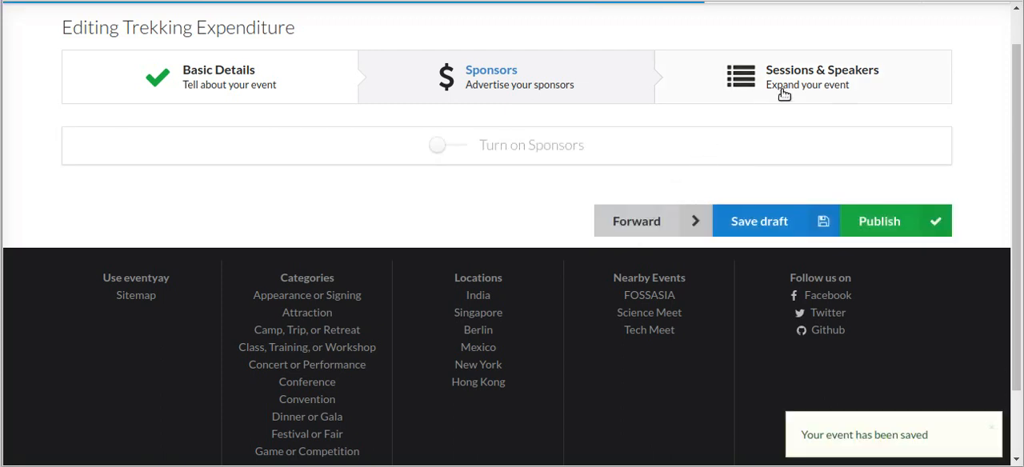
click(637, 221)
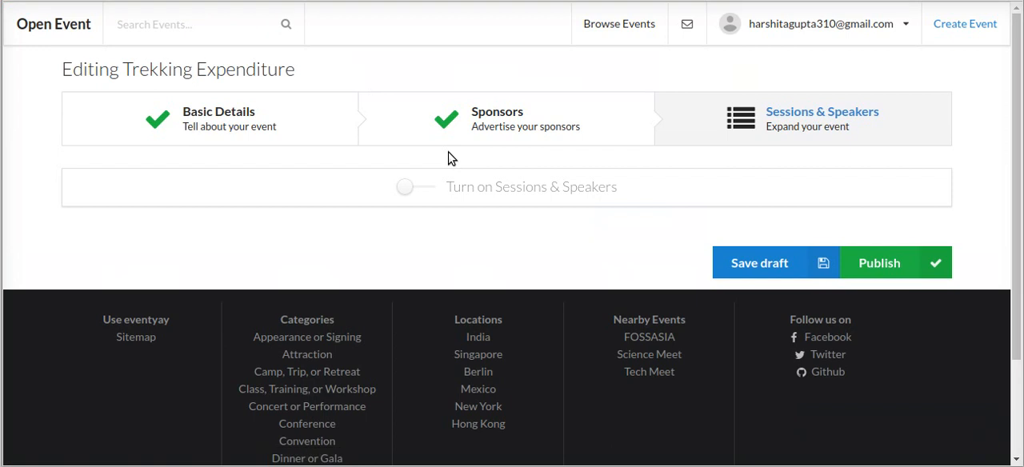
- Enable Sessions & Speakers with track 'Open Source' and microlocation 'Dalton Hall'
click(405, 186)
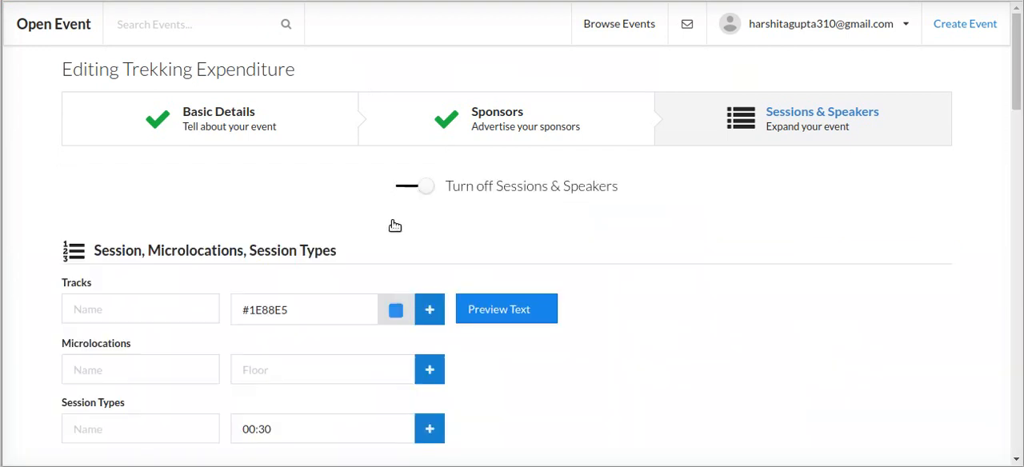
click(141, 309)
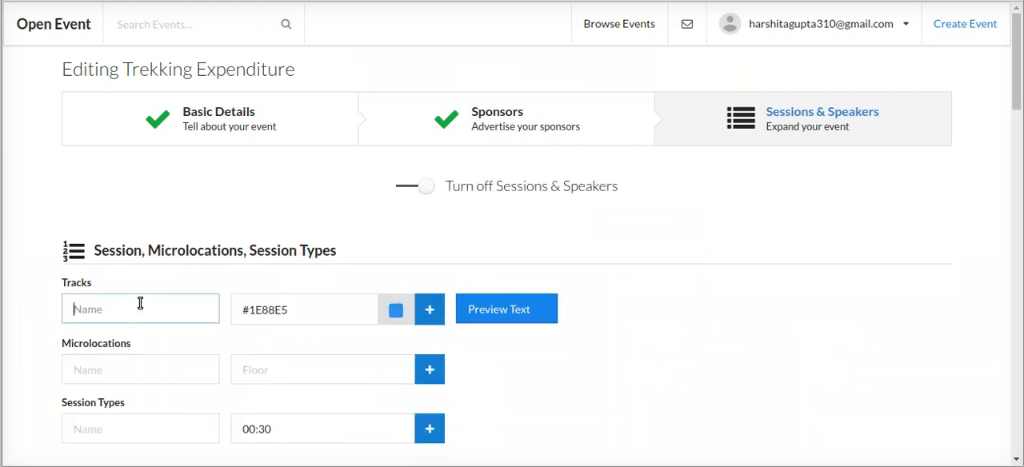
text(Open)
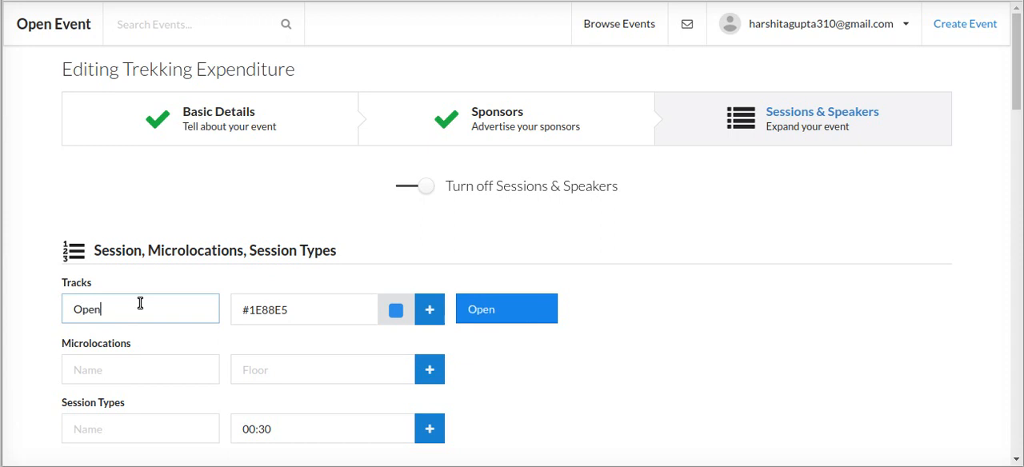
text(Source)
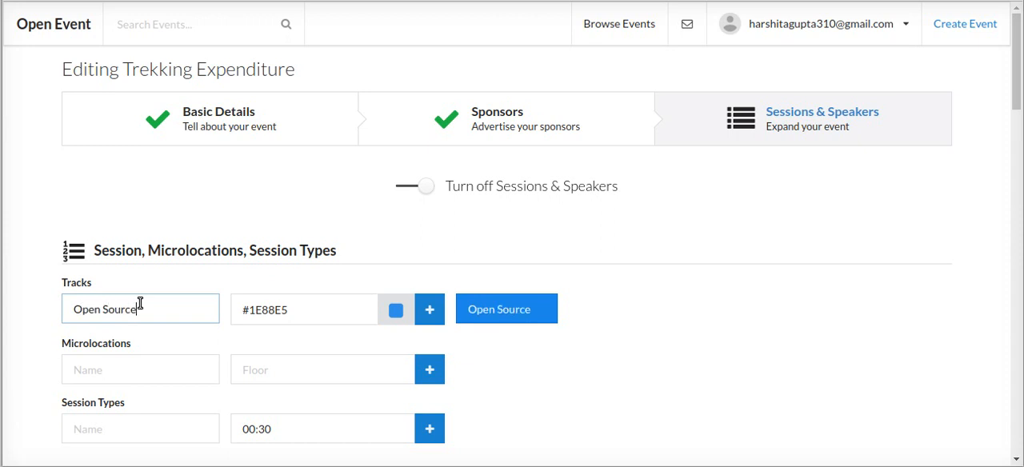
text(D)
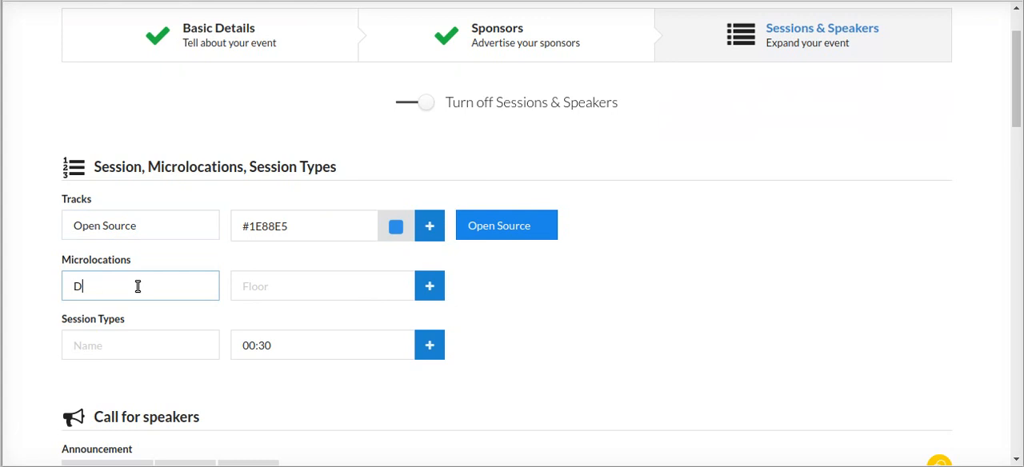
text(alton Hall)
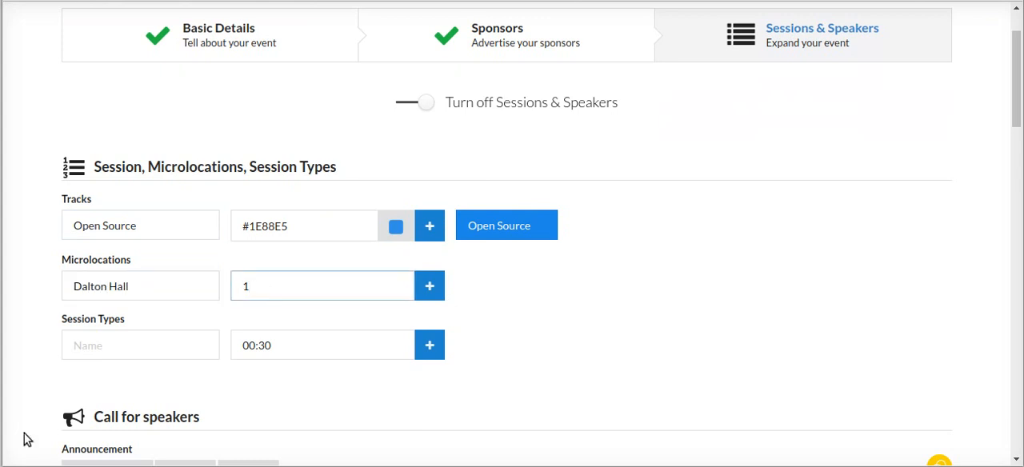
- Add session type 'Workshop' with a 04:00 duration
click(141, 346)
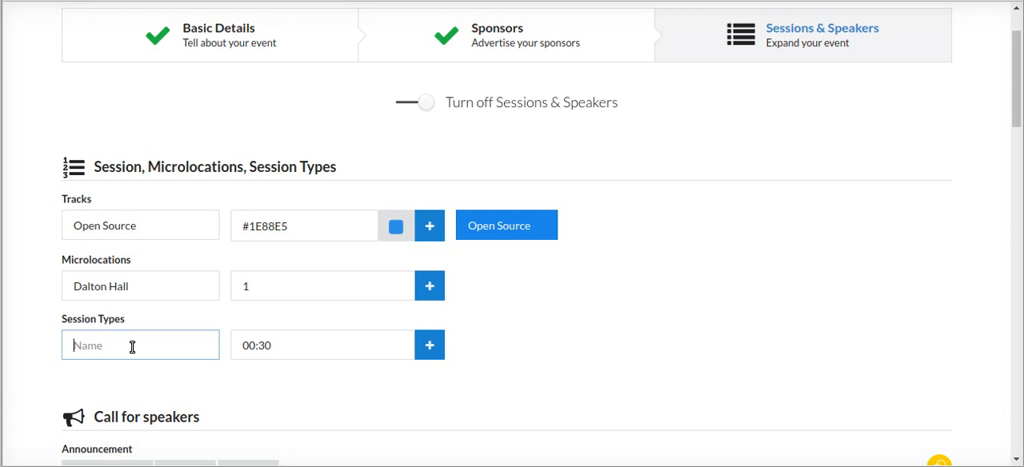
text(W)
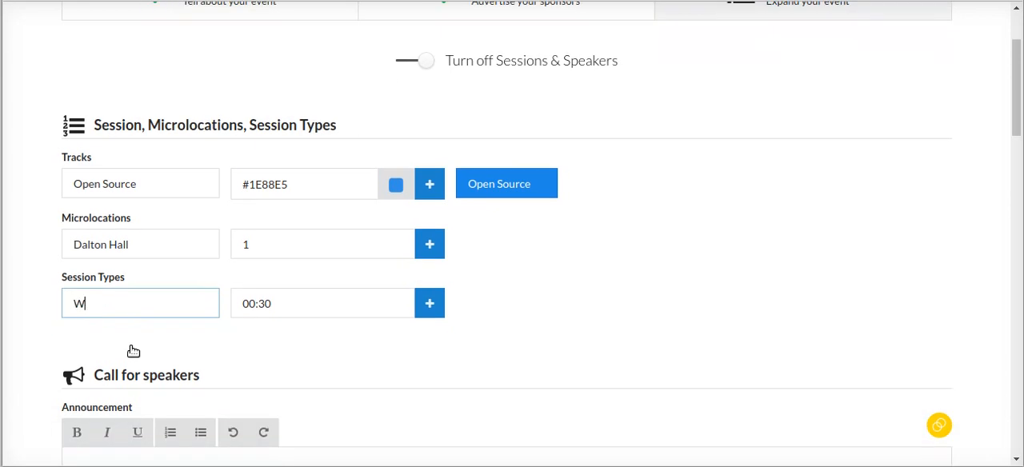
text(orkshop)
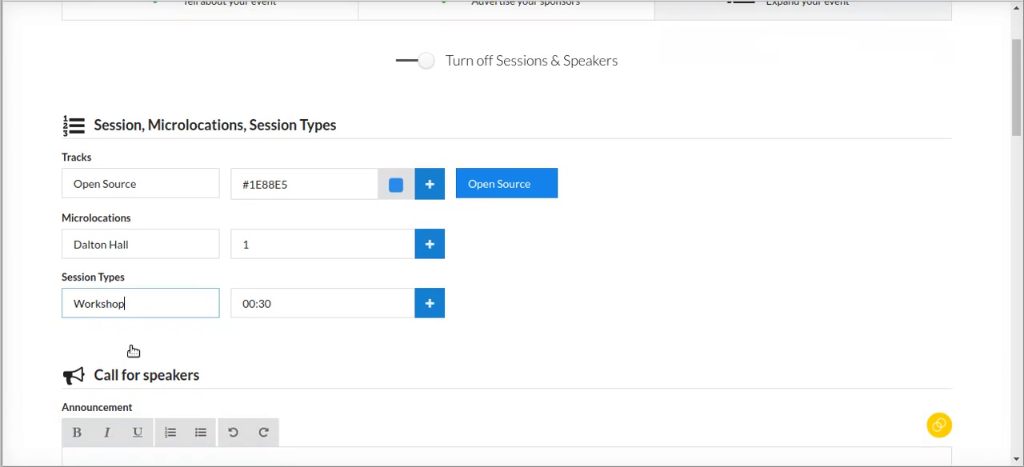
click(323, 304)
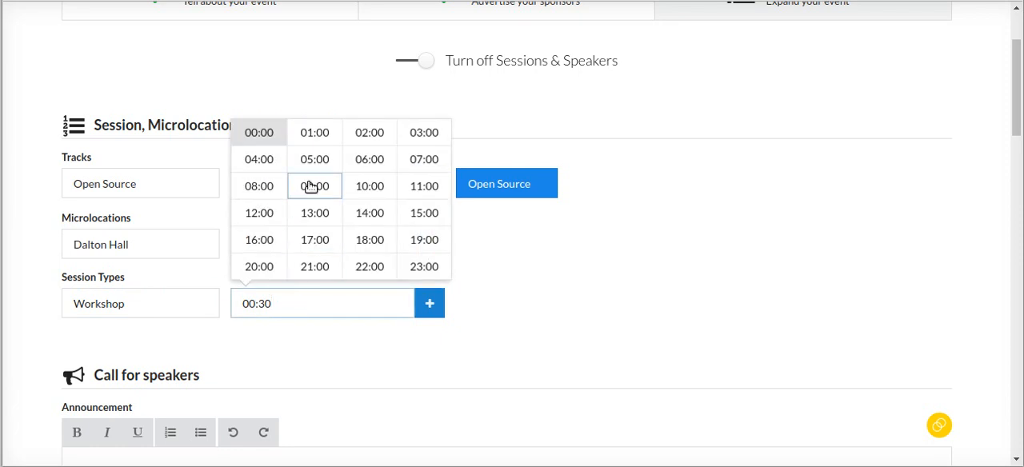
click(259, 158)
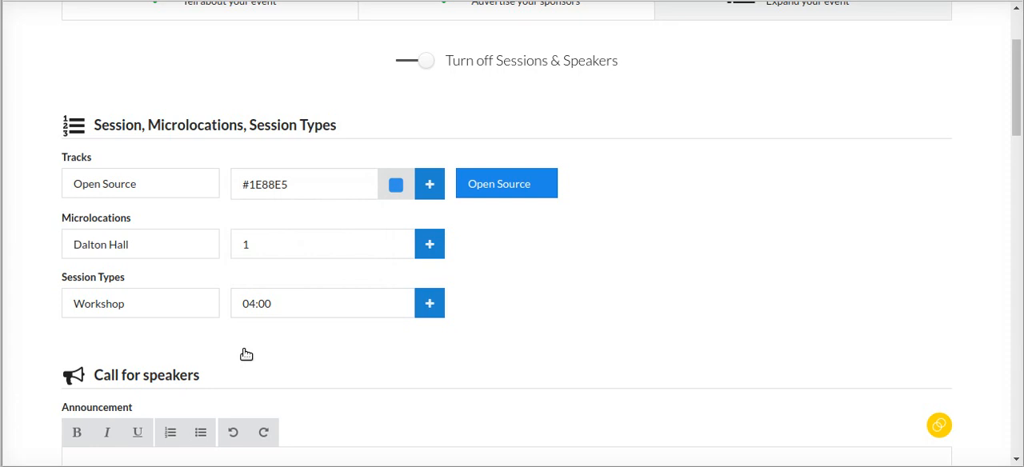
- In the registration form customization, require the speaker Photo and session Short Abstract
scroll(down, 3)
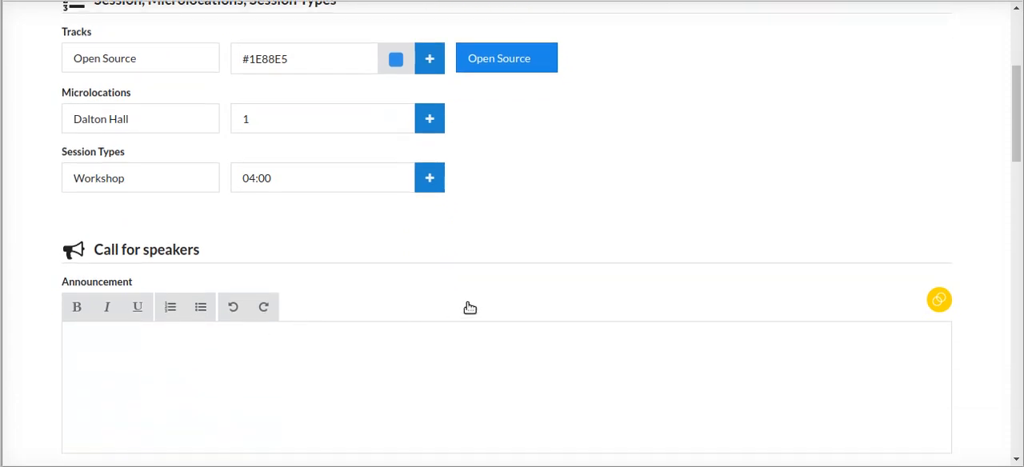
scroll(down, 3)
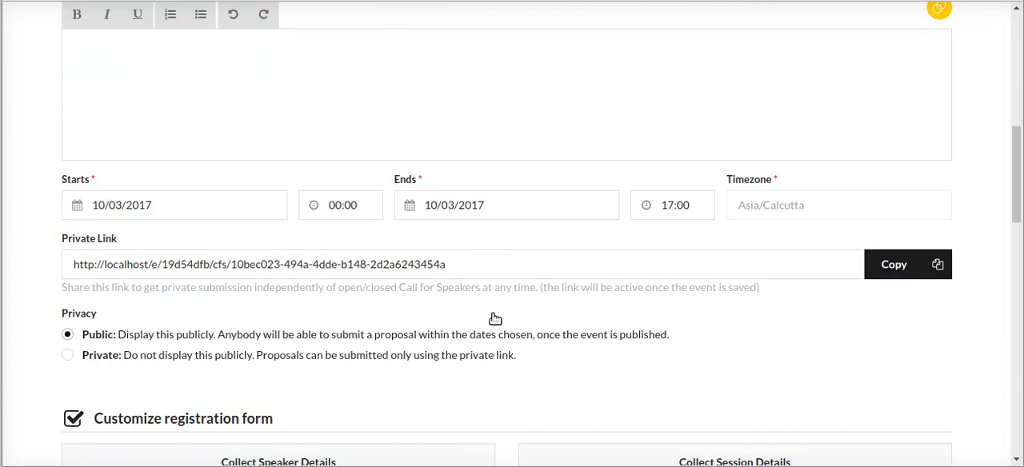
mouse_move(350, 320)
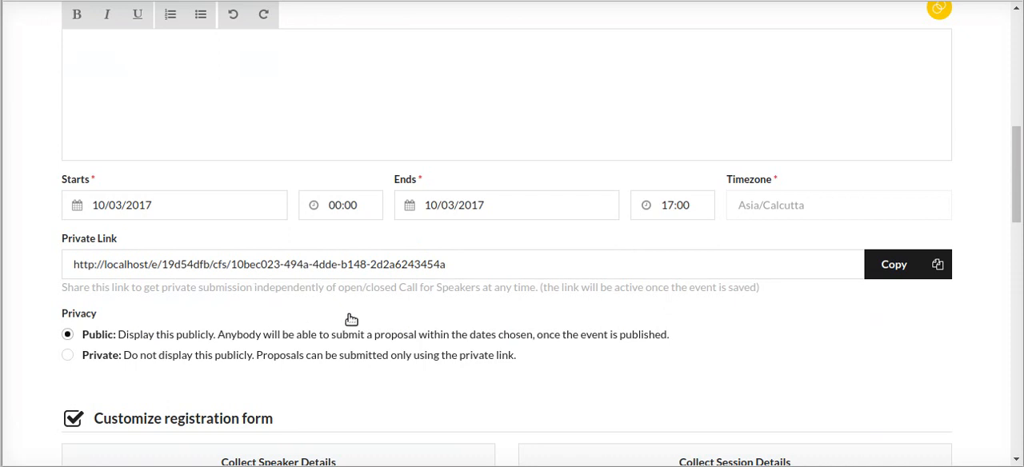
scroll(down, 3)
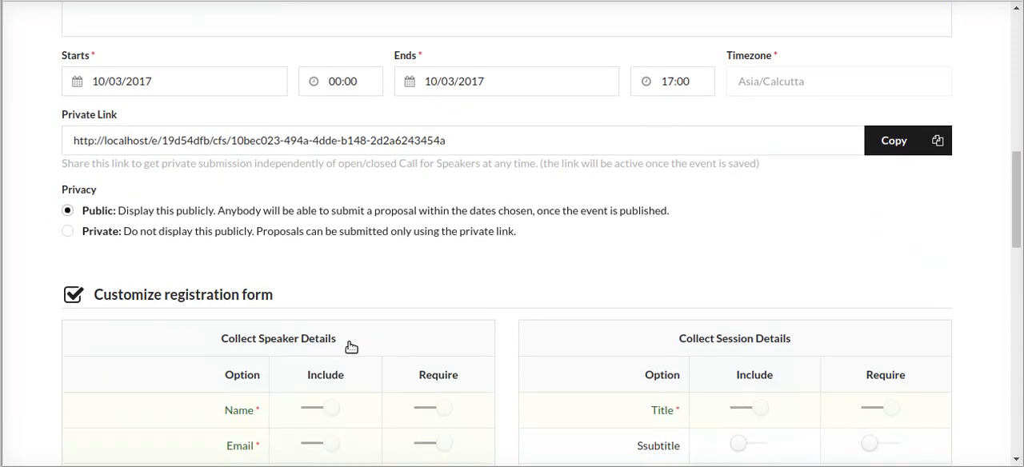
scroll(down, 3)
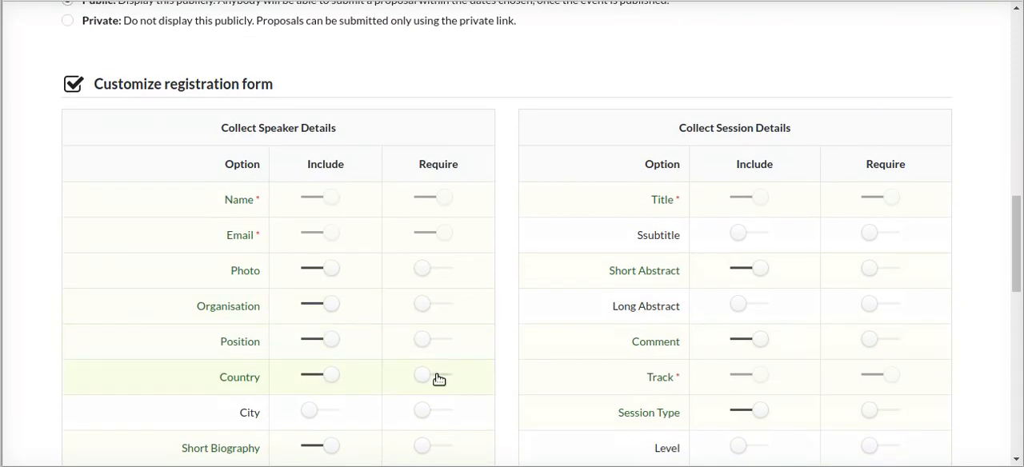
scroll(down, 3)
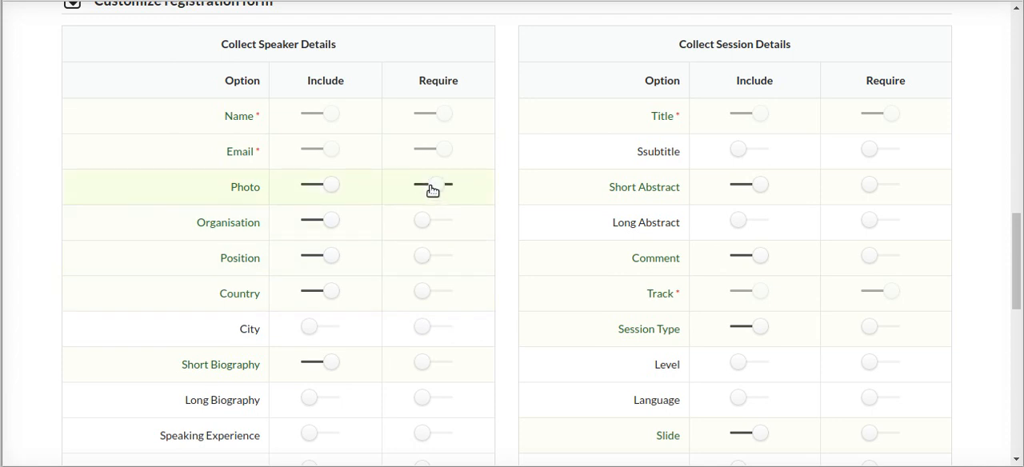
click(432, 186)
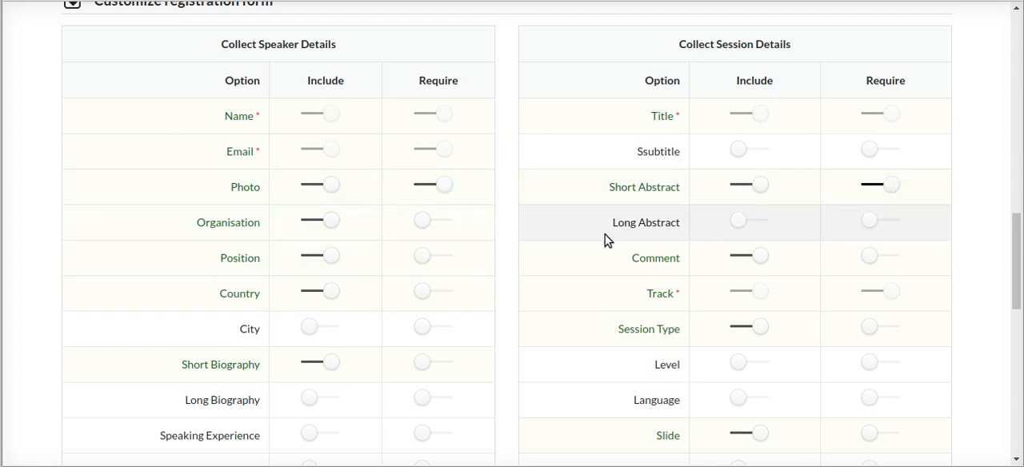
scroll(down, 3)
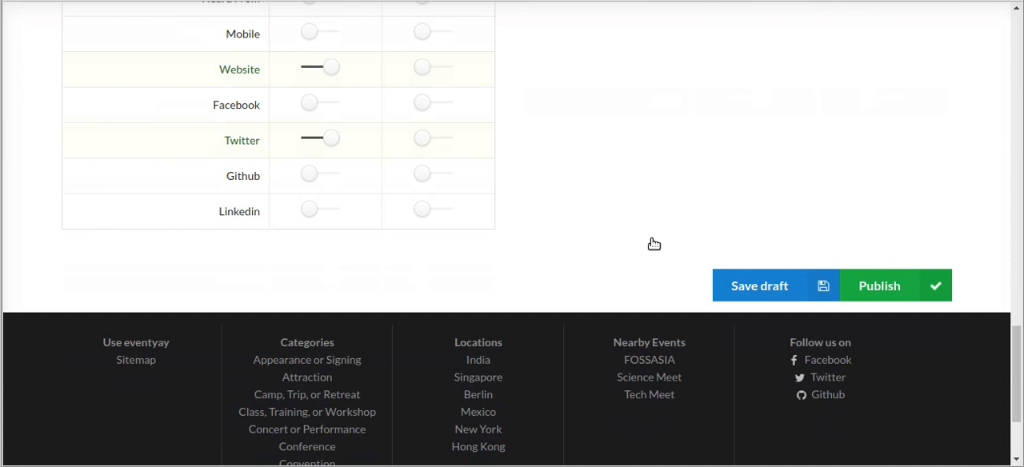
mouse_move(728, 278)
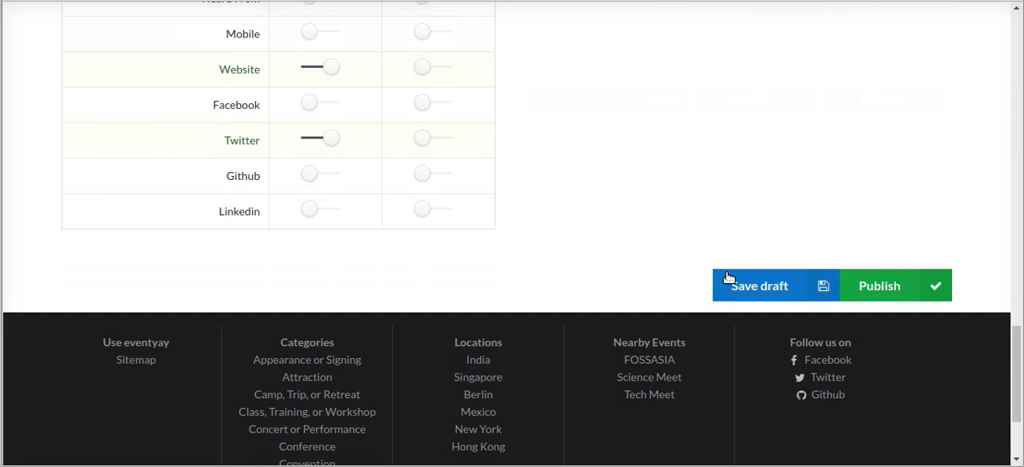
- Publish Trekking Expenditure and review its live overview dashboard checklist and general info
click(880, 284)
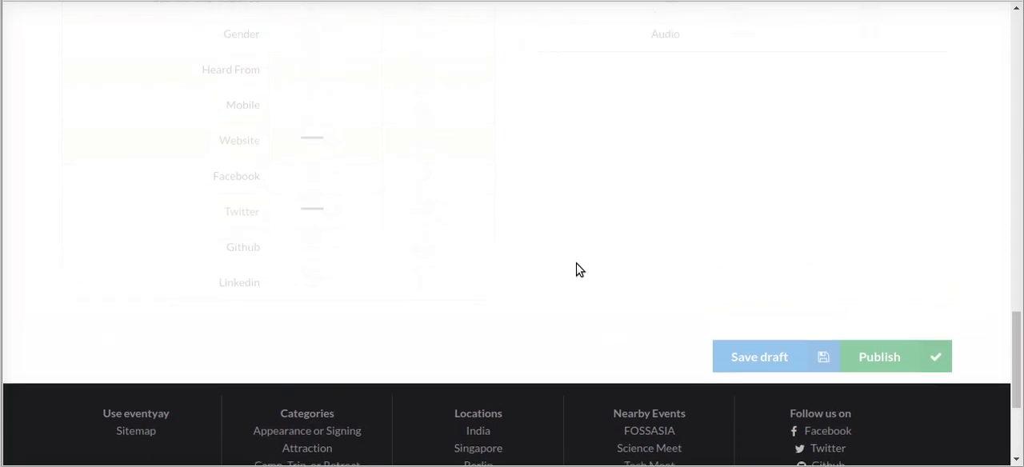
scroll(up, 3)
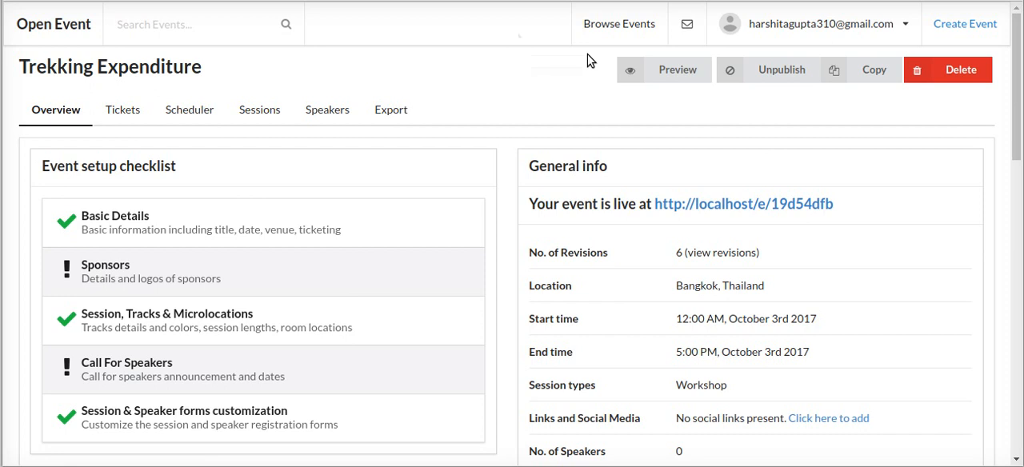
mouse_move(531, 84)
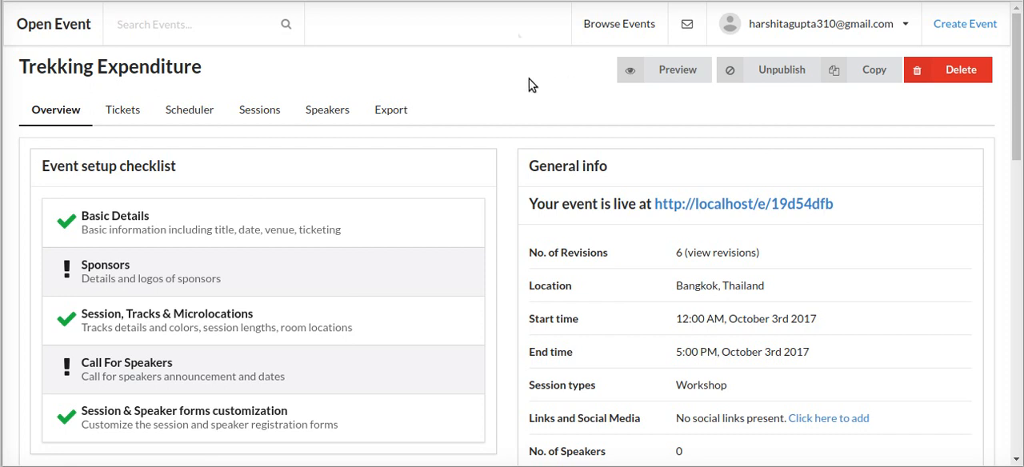
mouse_move(345, 75)
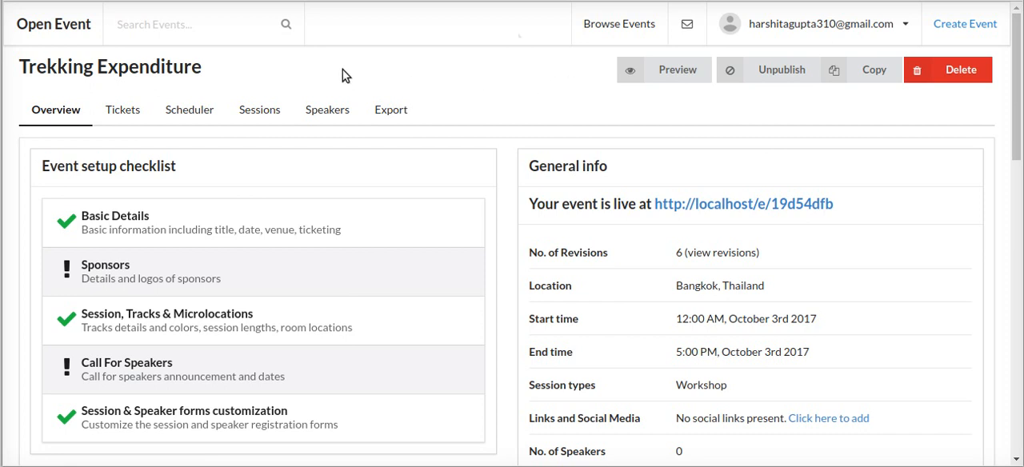
mouse_move(614, 176)
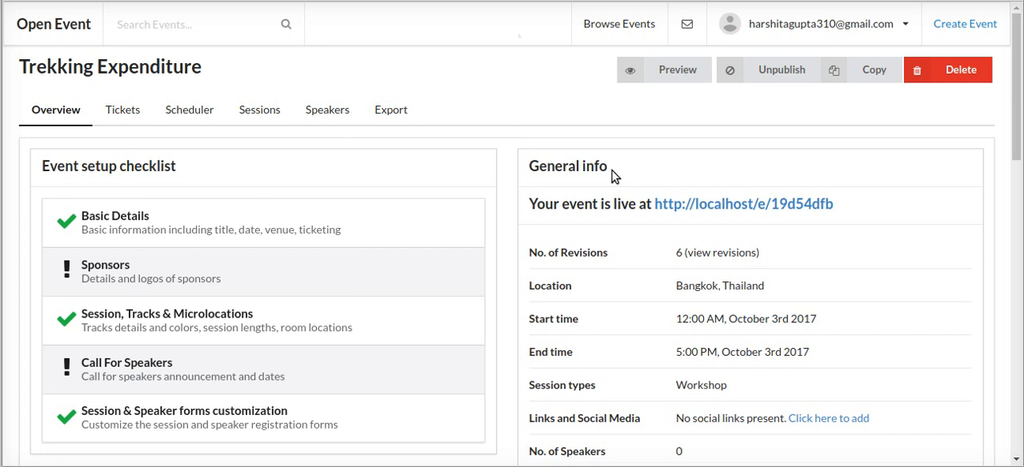
scroll(down, 3)
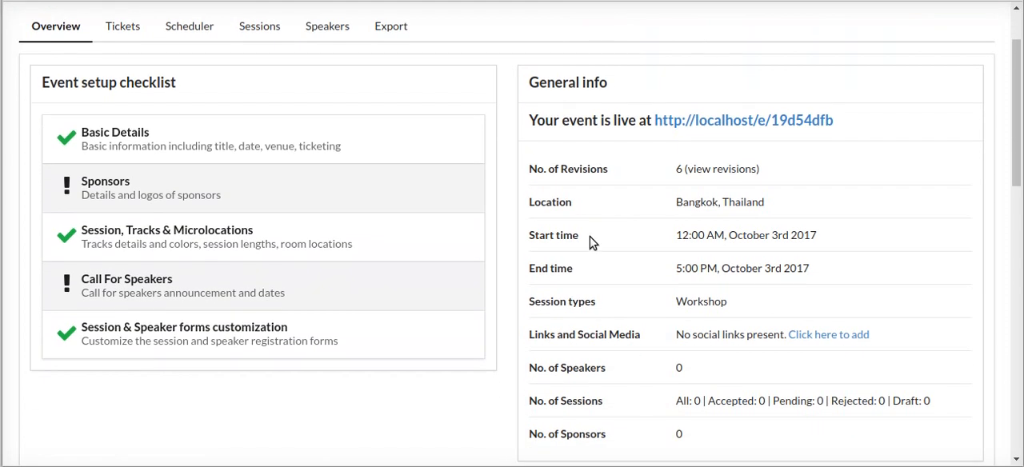
mouse_move(613, 374)
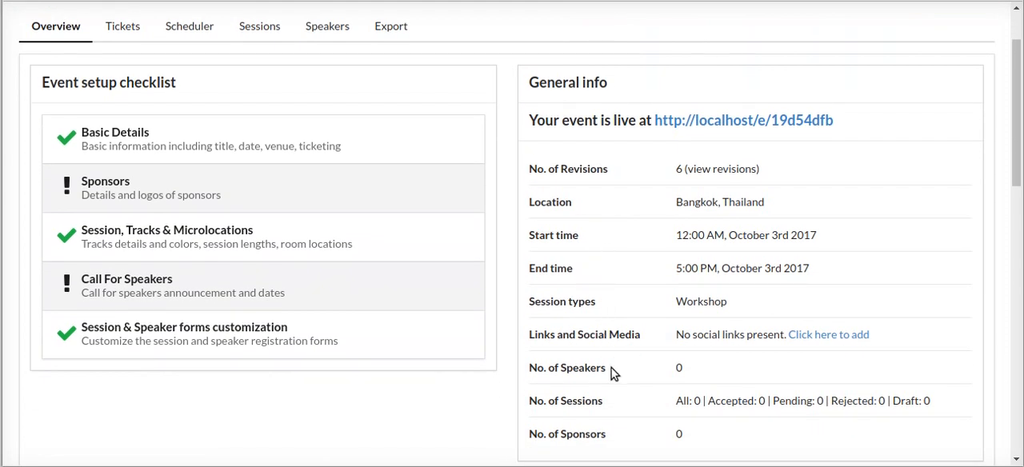
scroll(down, 3)
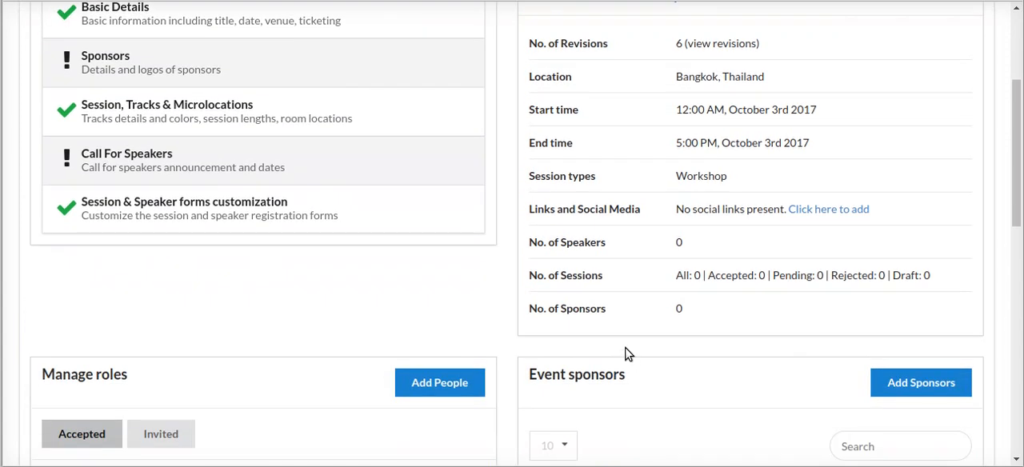
- Add a test email user with the 'organizer' role via Manage roles
click(438, 382)
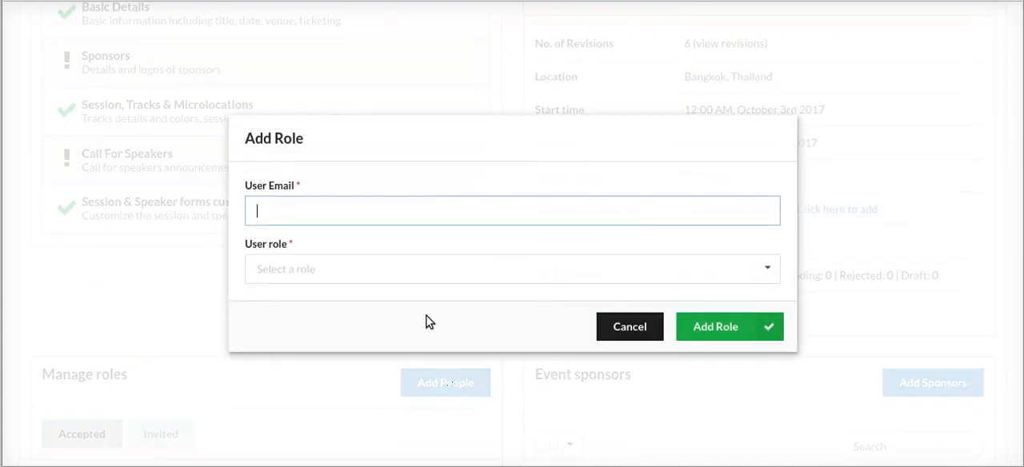
text(test@gmail.co)
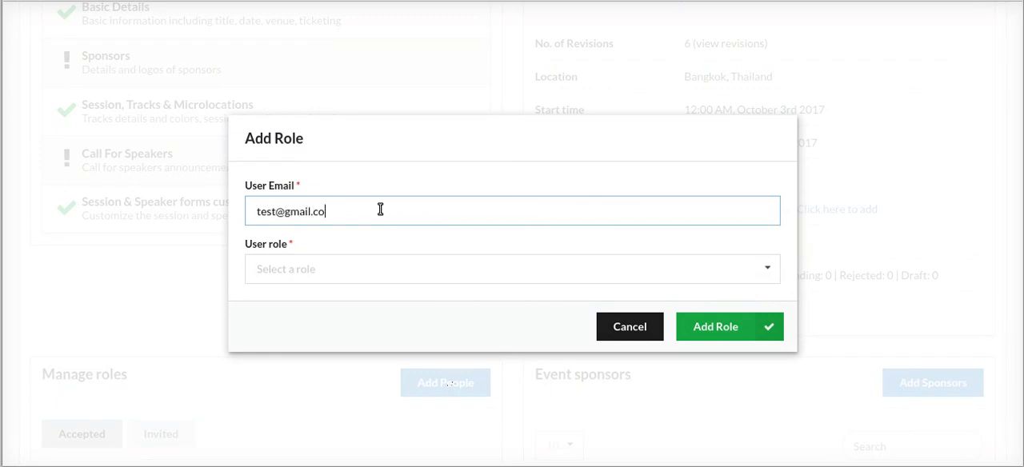
click(511, 268)
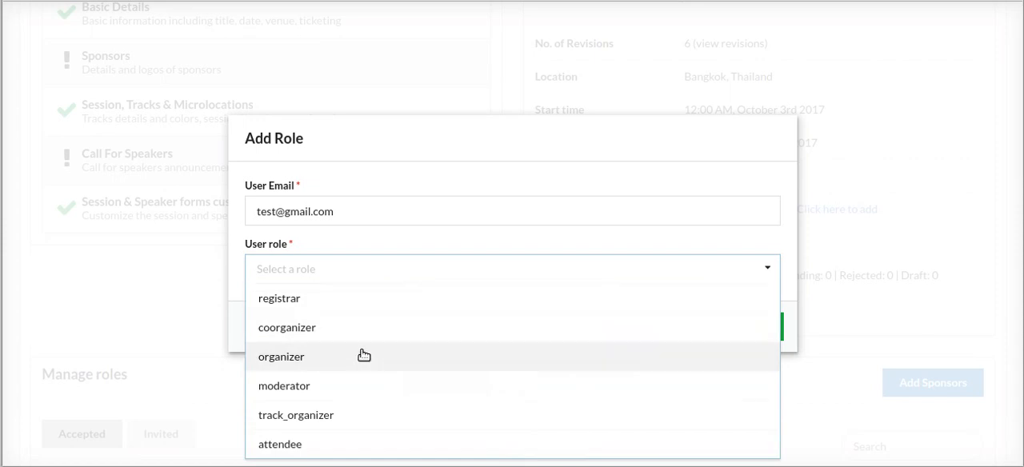
click(281, 355)
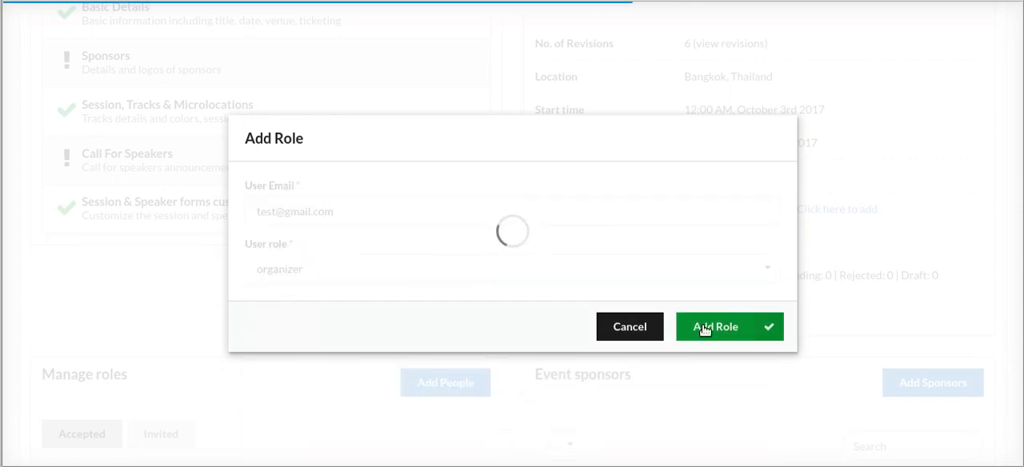
click(714, 327)
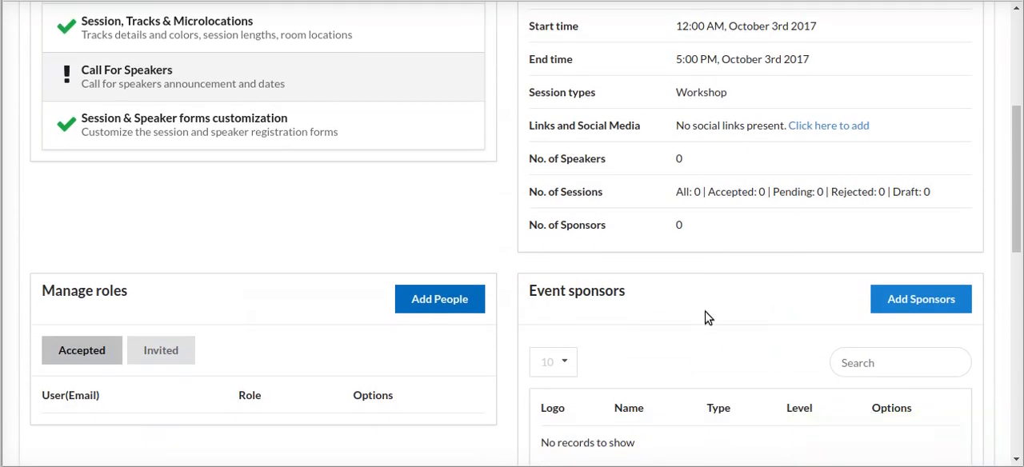
scroll(down, 3)
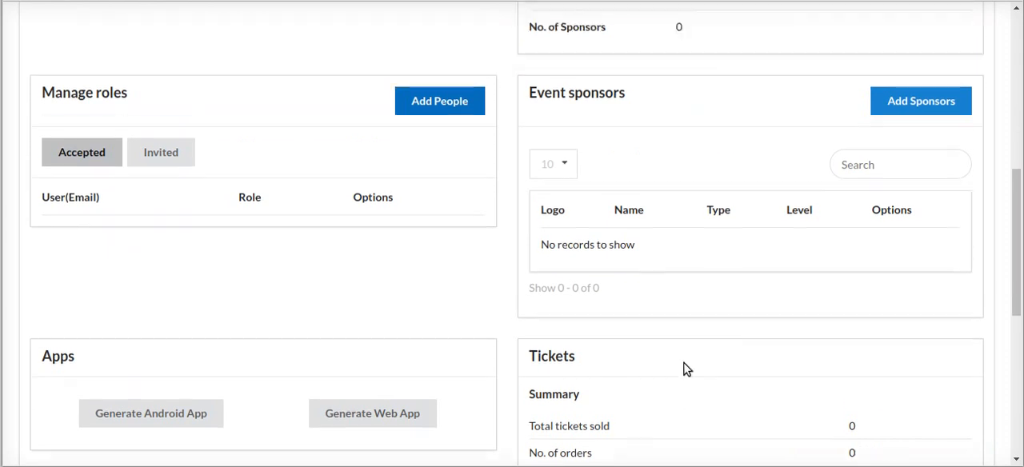
scroll(up, 3)
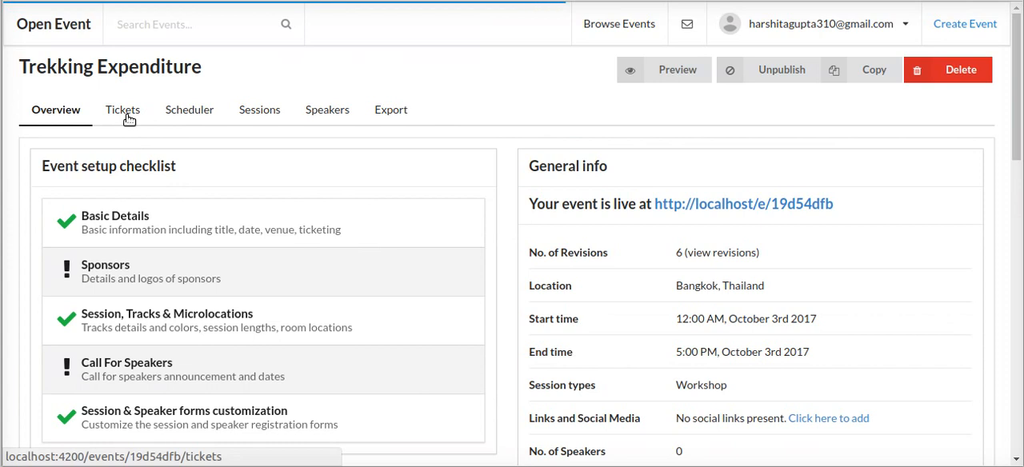
- View the Tickets order summary (all zeros), then the Scheduler of rooms
click(121, 109)
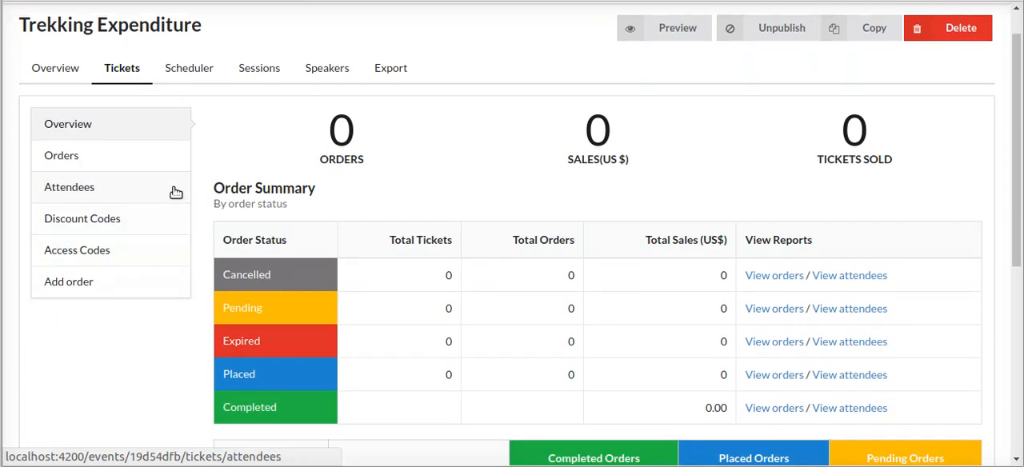
click(188, 67)
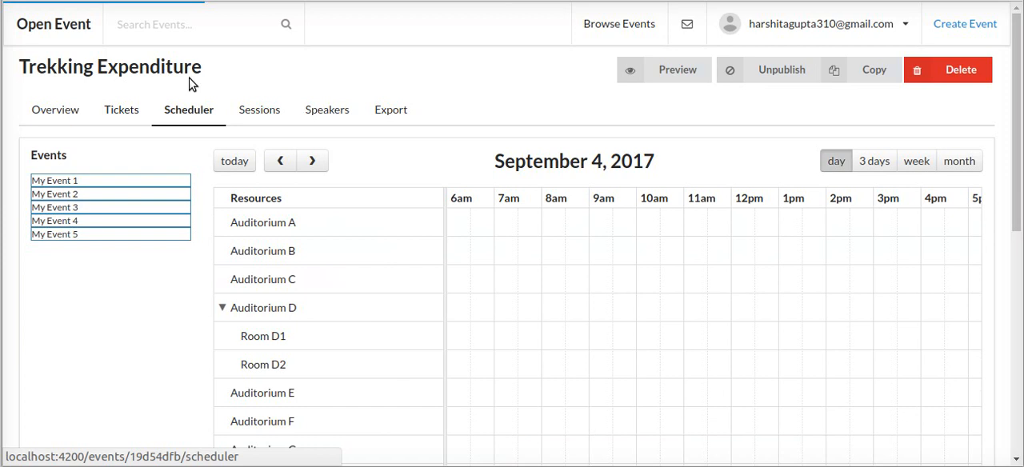
mouse_move(726, 230)
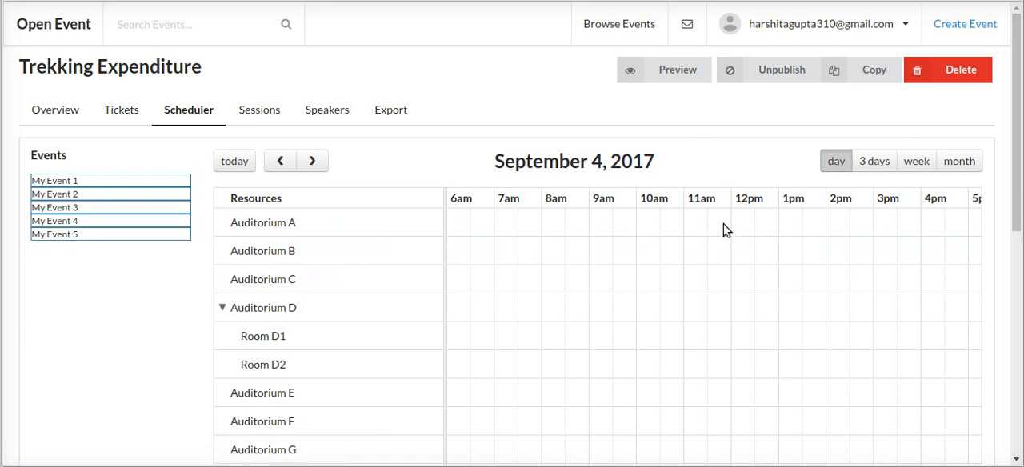
mouse_move(269, 130)
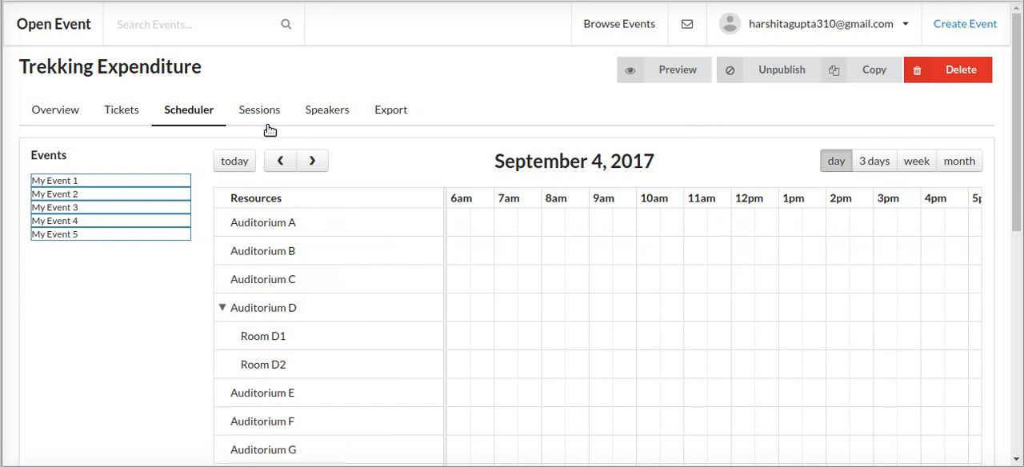
- View the empty Sessions list, then the Speakers list with submitted sessions
click(259, 108)
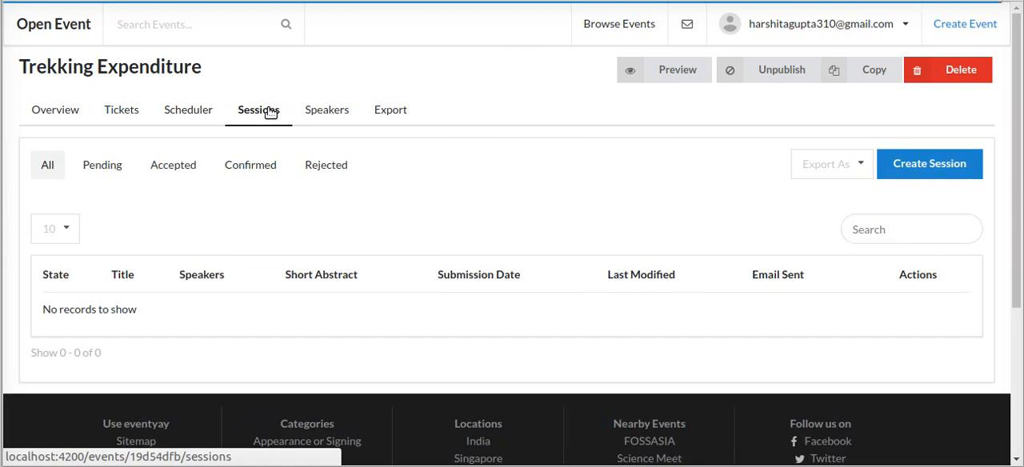
mouse_move(481, 213)
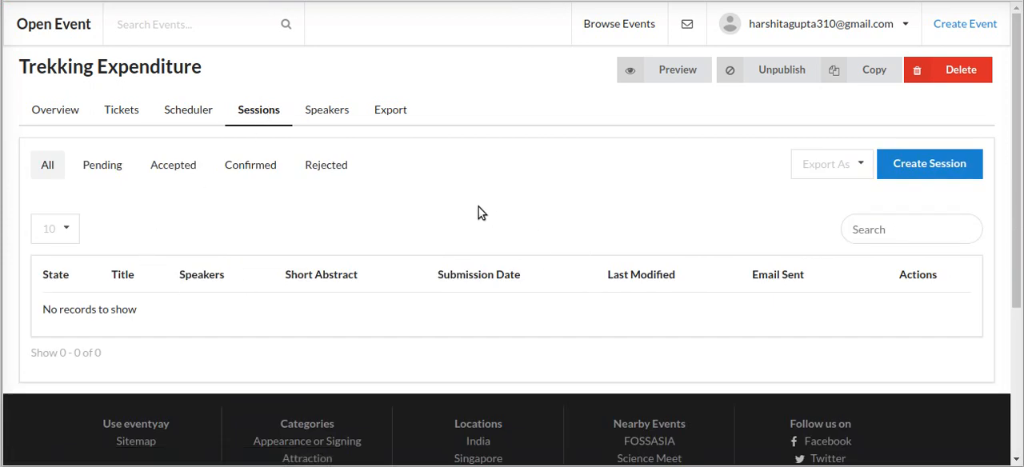
click(326, 108)
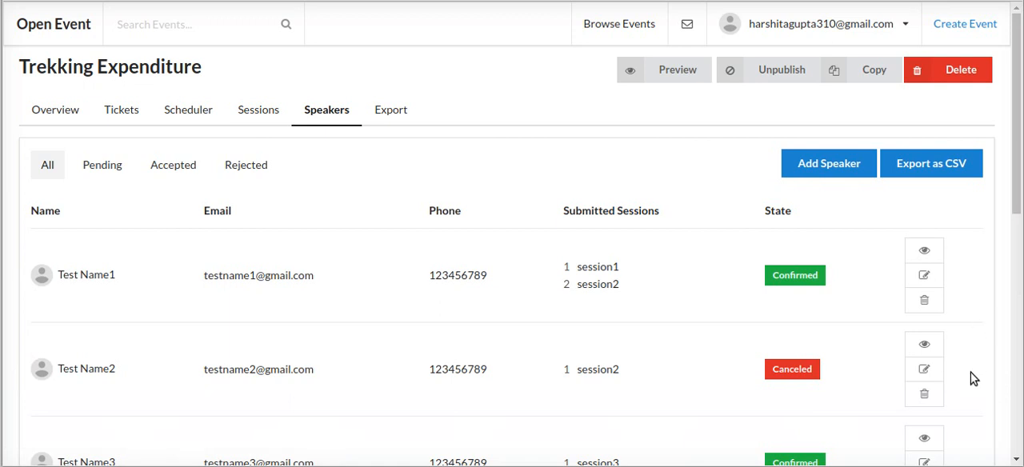
scroll(up, 3)
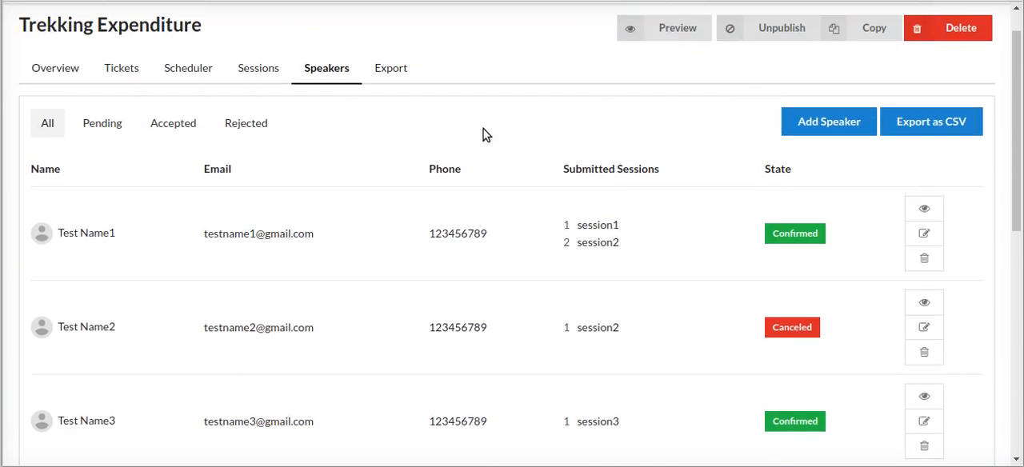
- On the Export page enable Image, Video, Audio and Document media for the zip
click(391, 67)
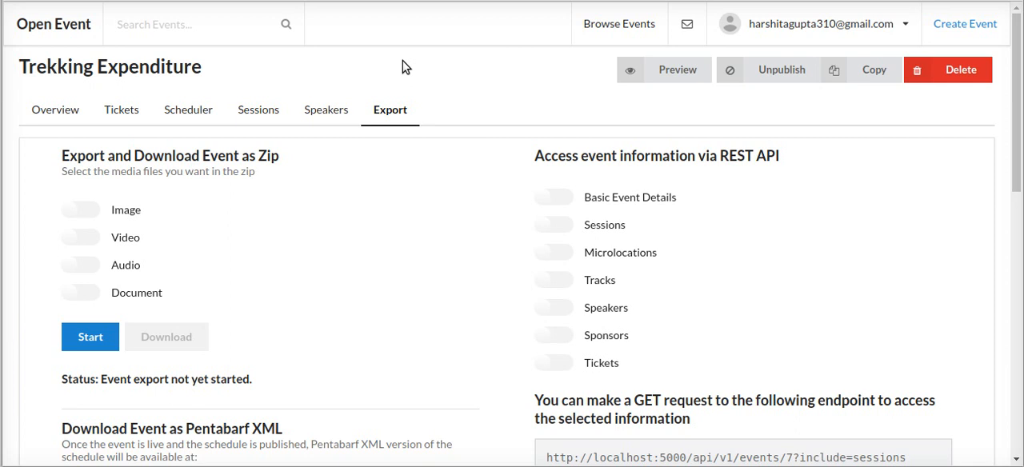
click(80, 208)
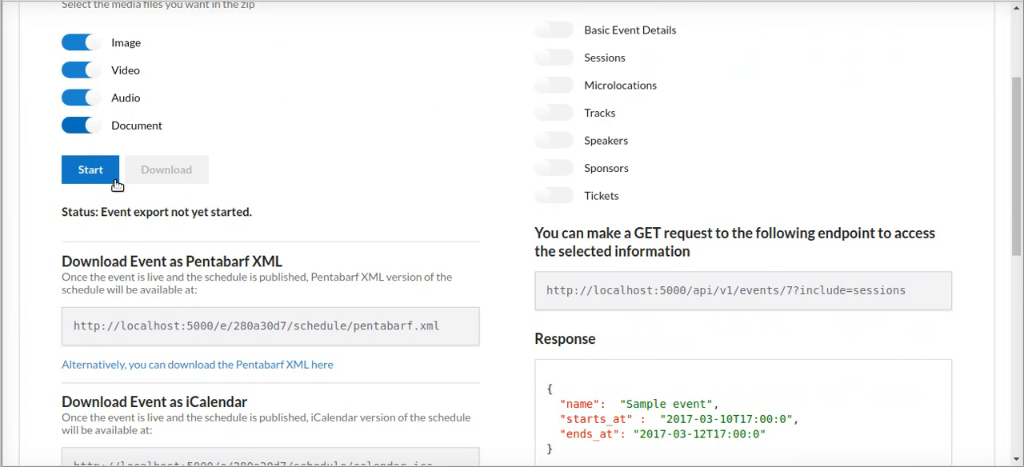
mouse_move(678, 278)
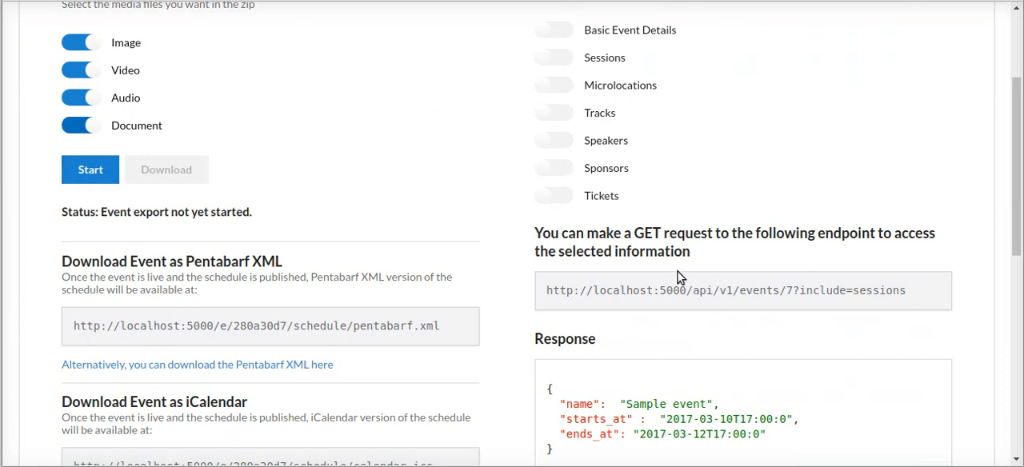
scroll(down, 3)
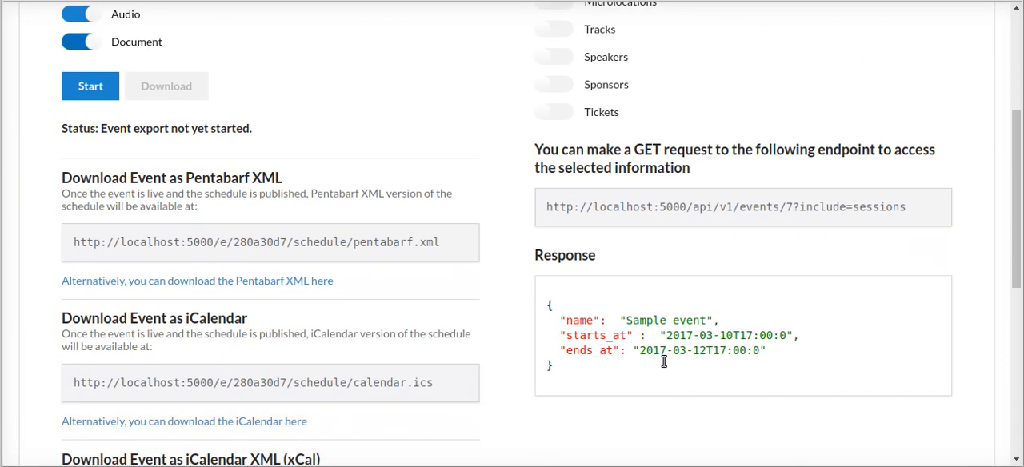
scroll(up, 3)
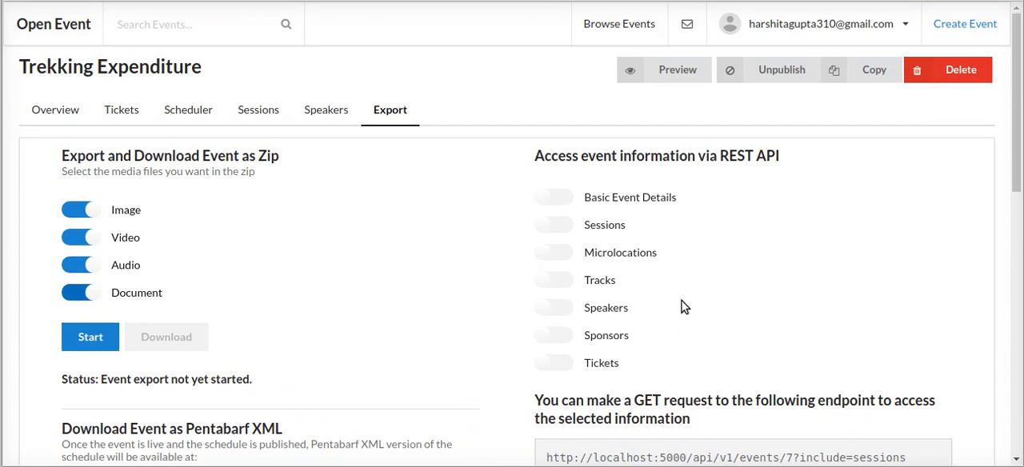
mouse_move(828, 133)
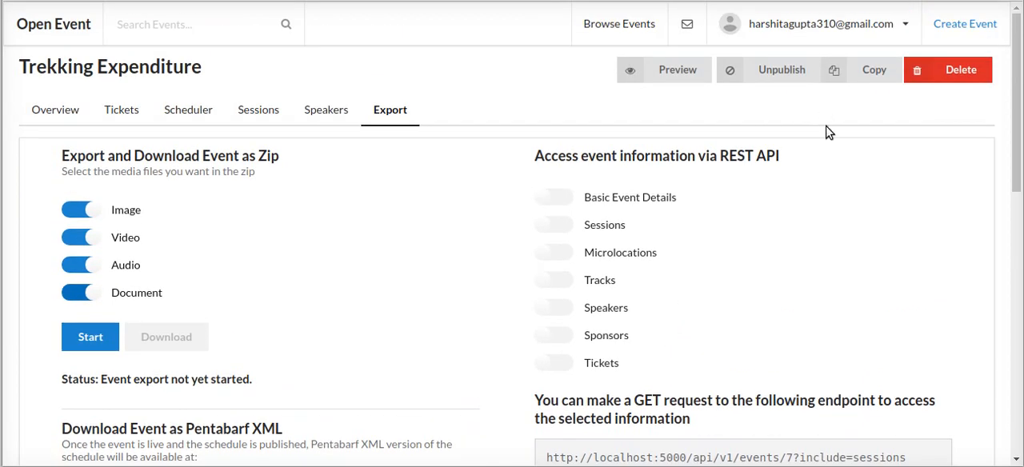
mouse_move(854, 77)
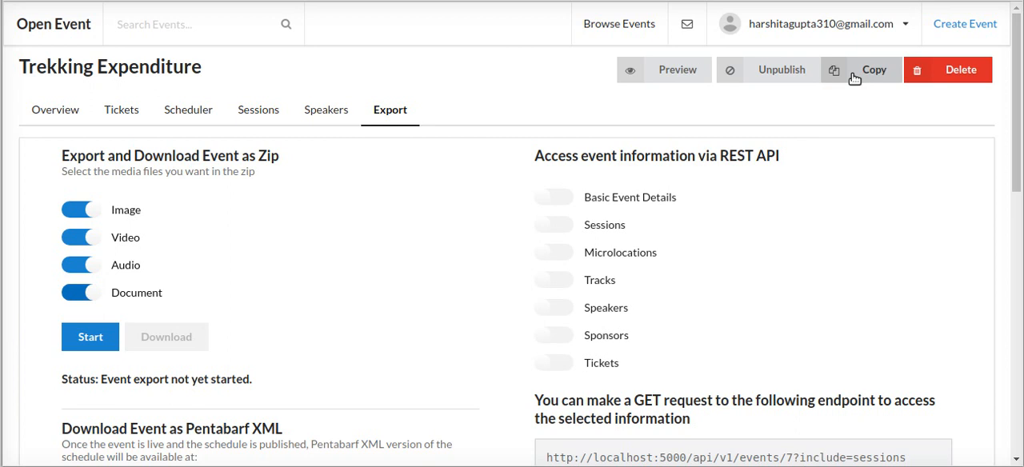
click(818, 23)
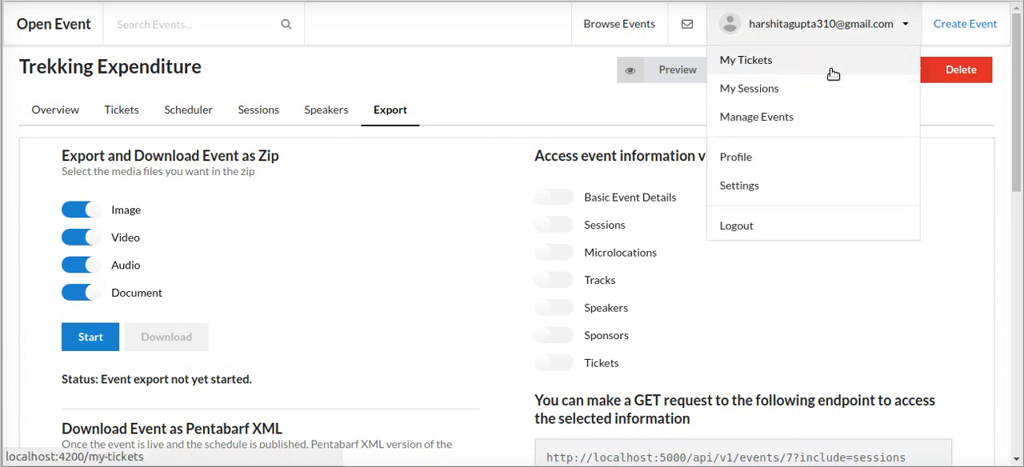
mouse_move(831, 53)
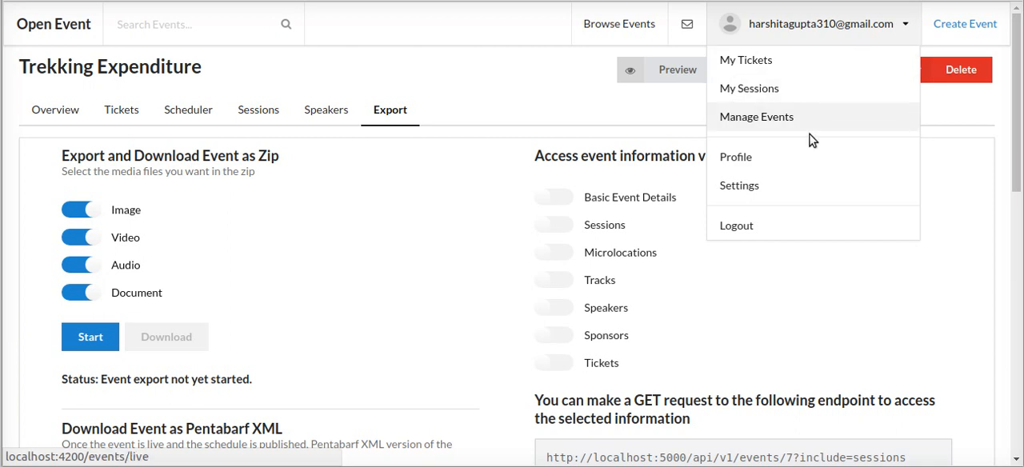
mouse_move(808, 224)
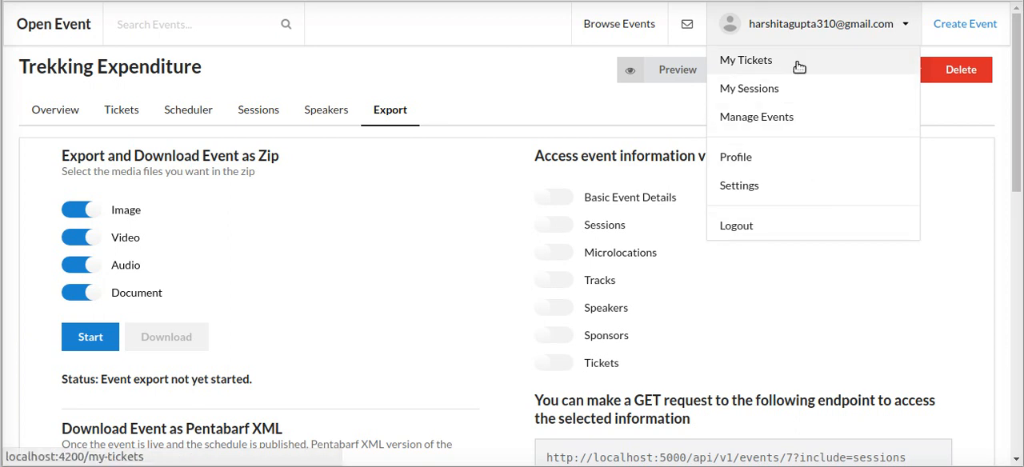
- View the My Tickets page (no upcoming-event tickets) and reopen the account menu
click(745, 61)
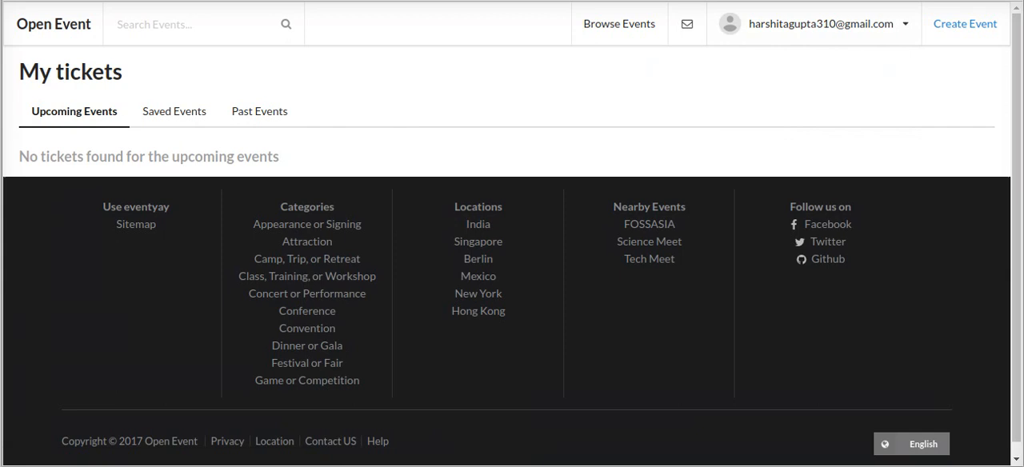
mouse_move(717, 156)
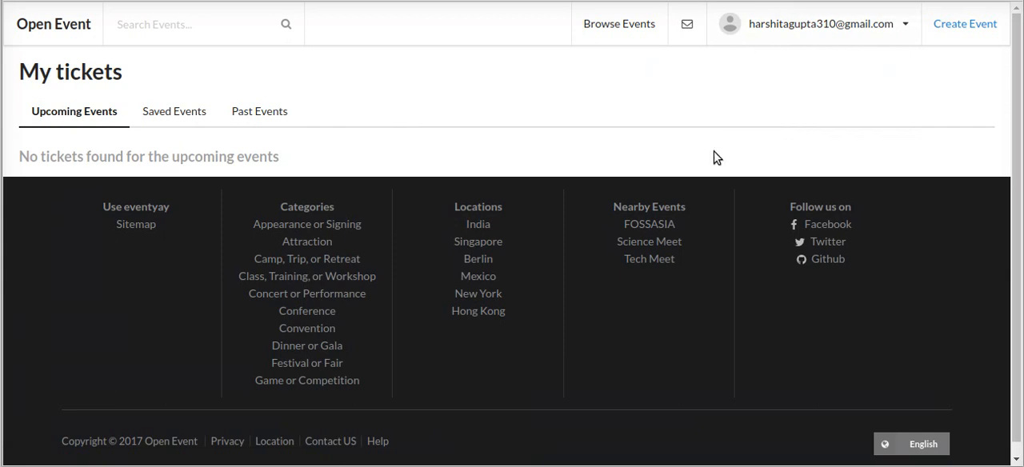
mouse_move(648, 168)
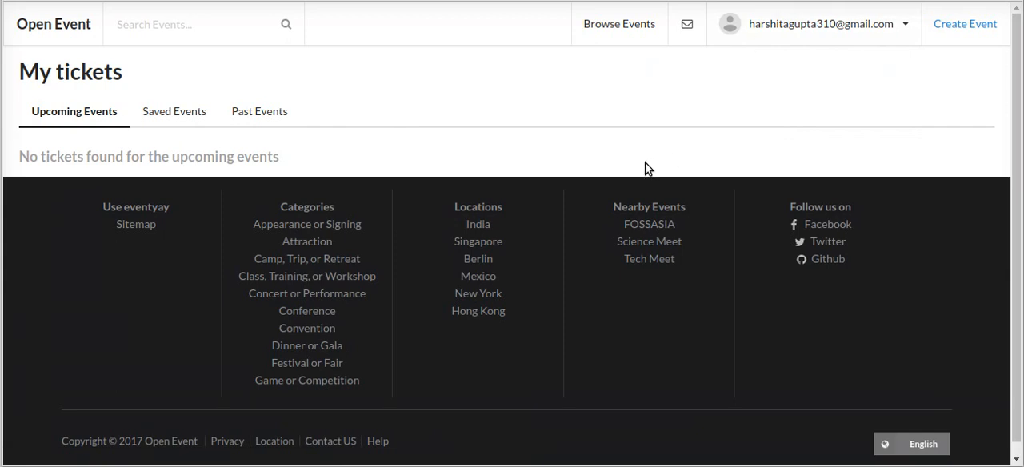
mouse_move(280, 159)
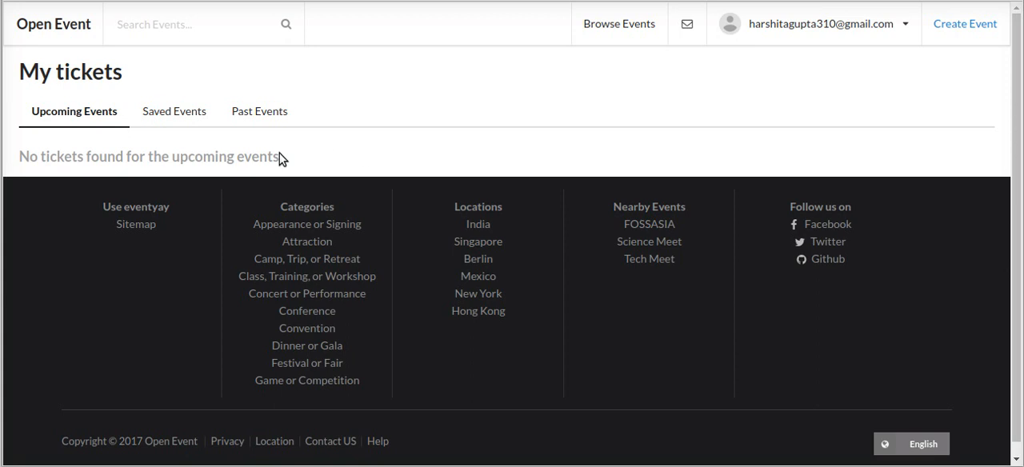
mouse_move(291, 147)
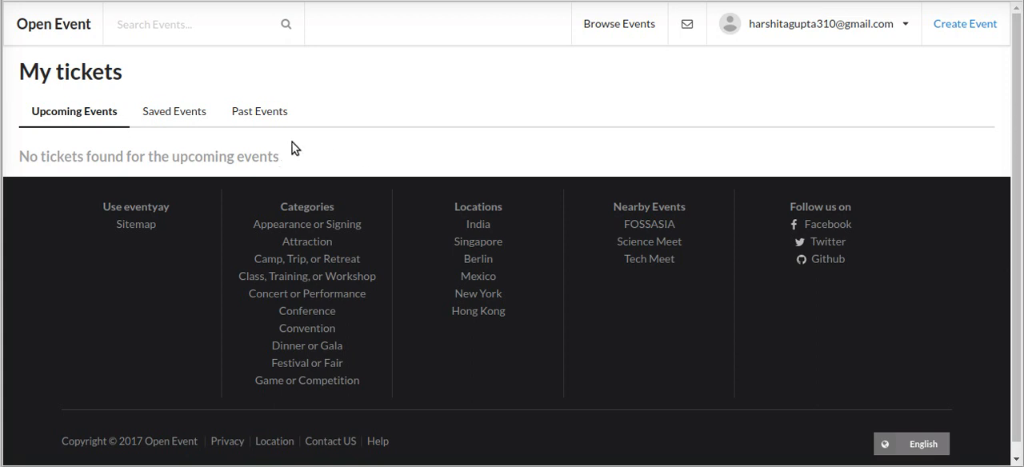
mouse_move(688, 110)
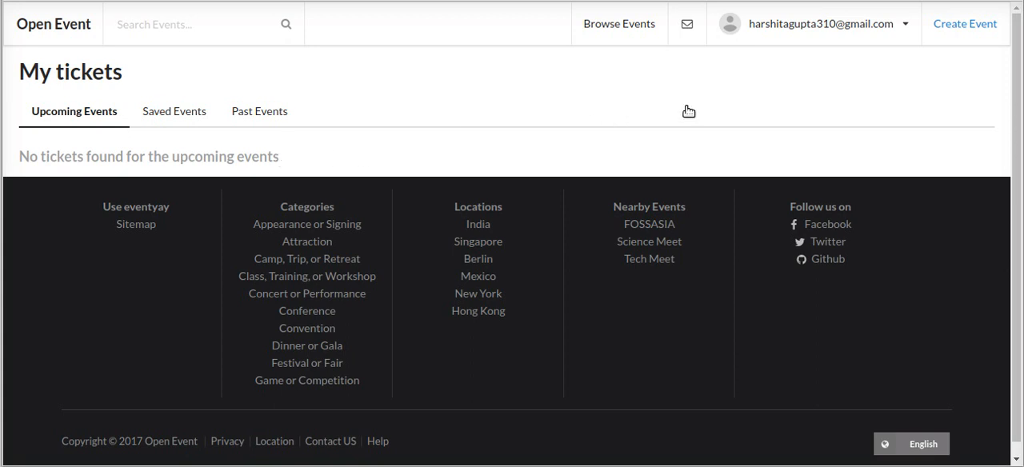
click(825, 22)
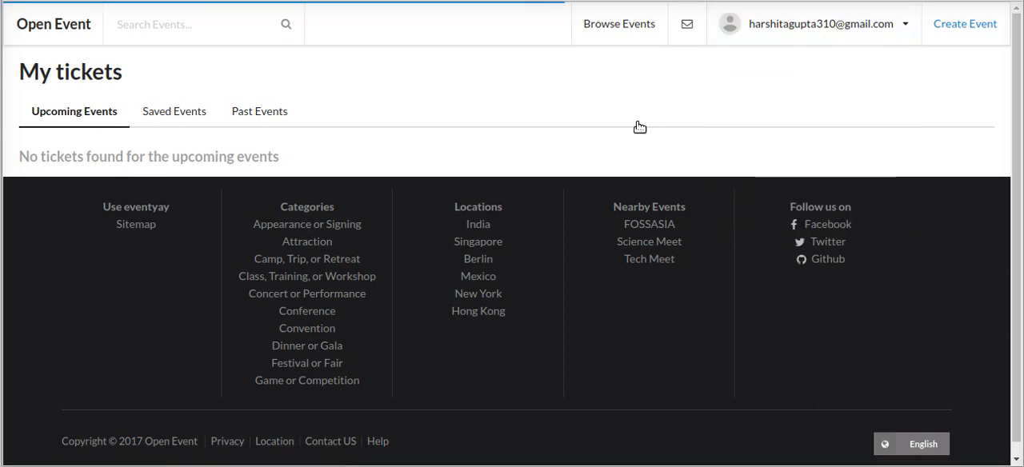
mouse_move(634, 164)
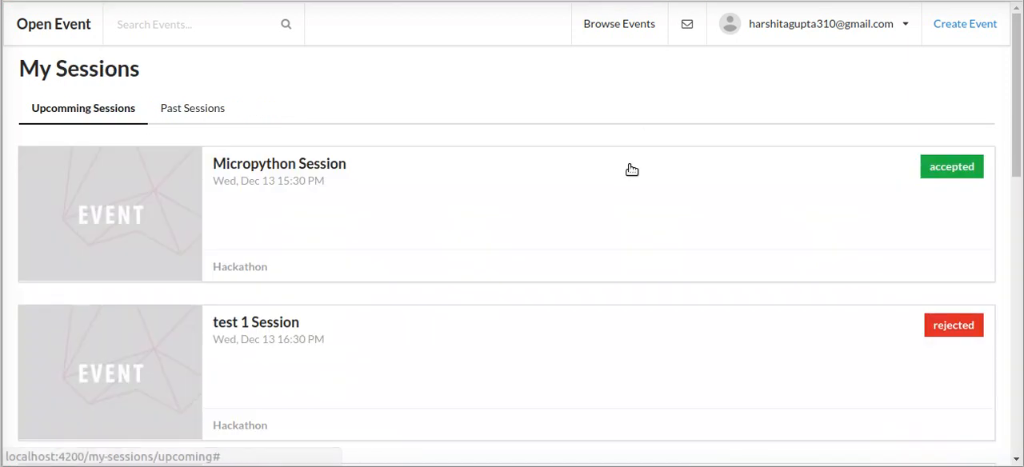
- Browse the upcoming sessions list, then bring up the account menu
scroll(down, 3)
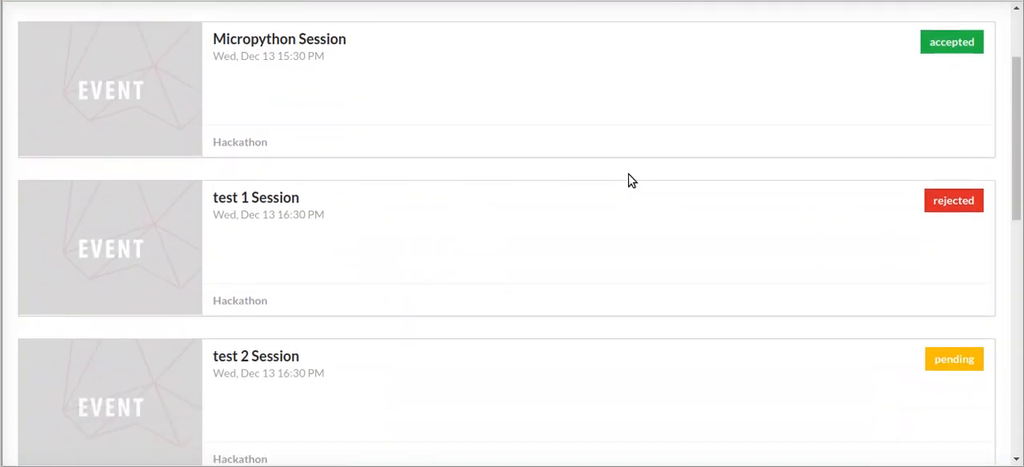
scroll(down, 3)
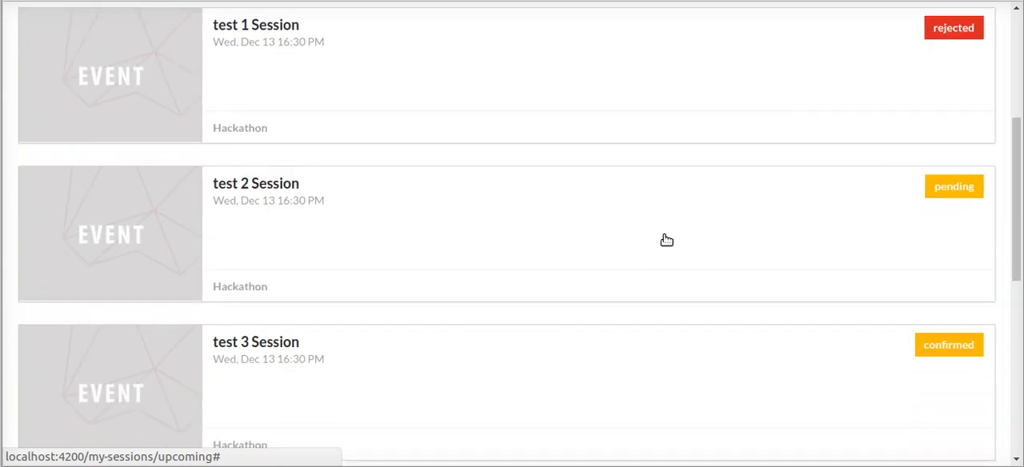
click(822, 22)
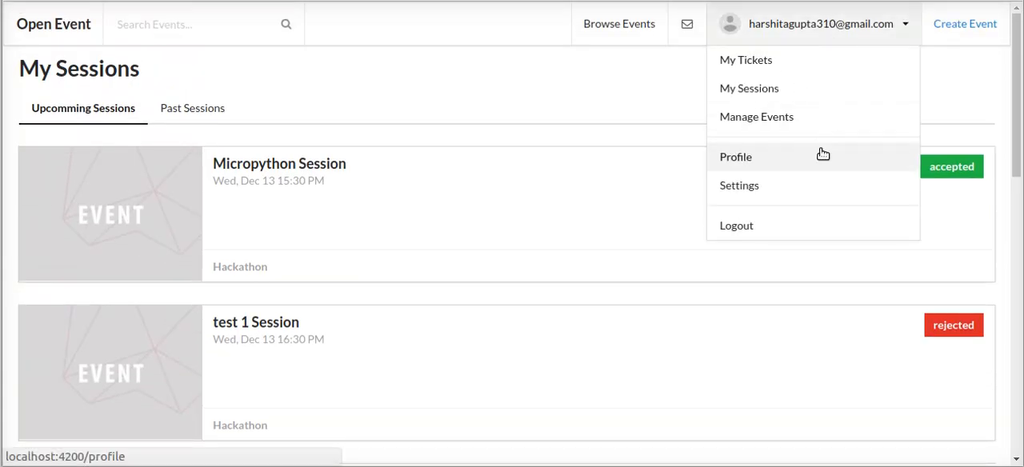
- View the empty user profile form, then reopen the account menu
click(735, 157)
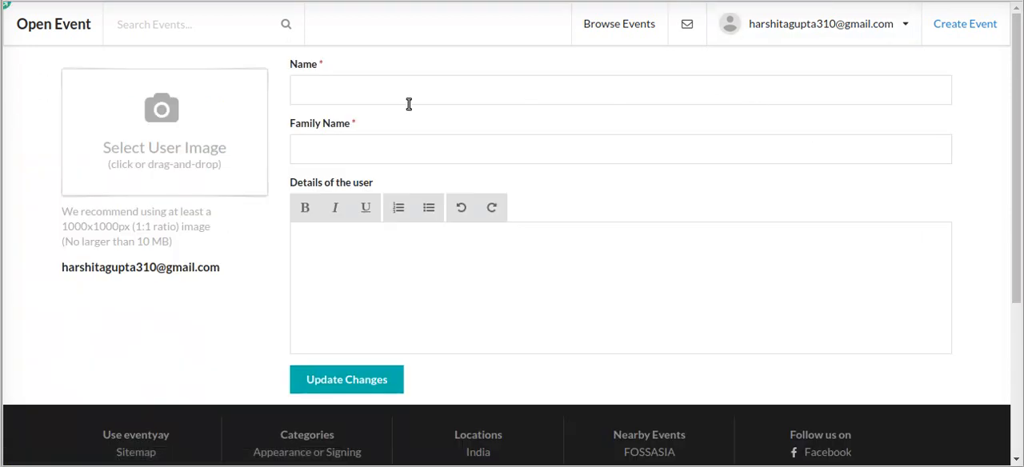
mouse_move(246, 185)
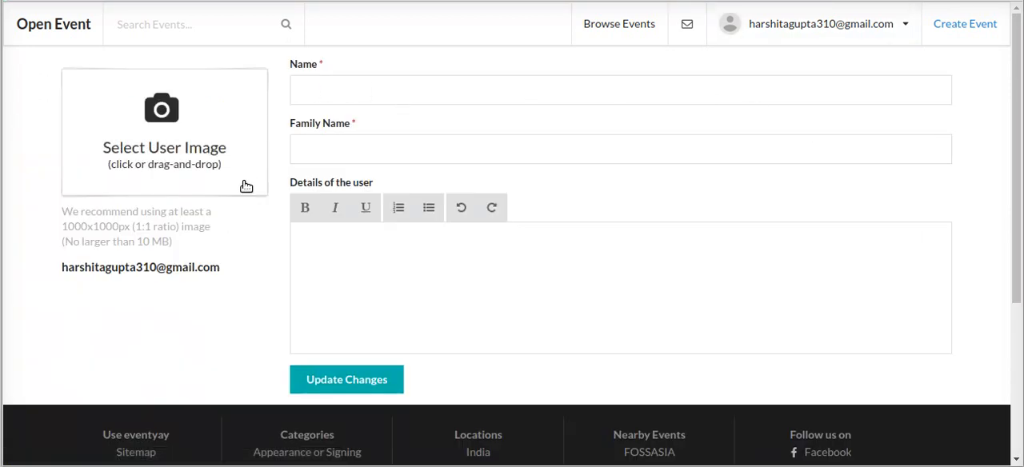
mouse_move(783, 223)
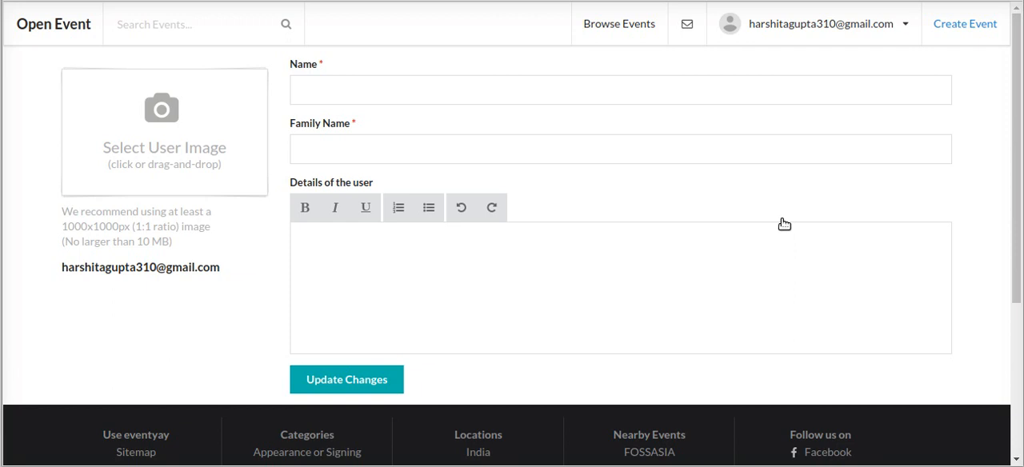
click(817, 22)
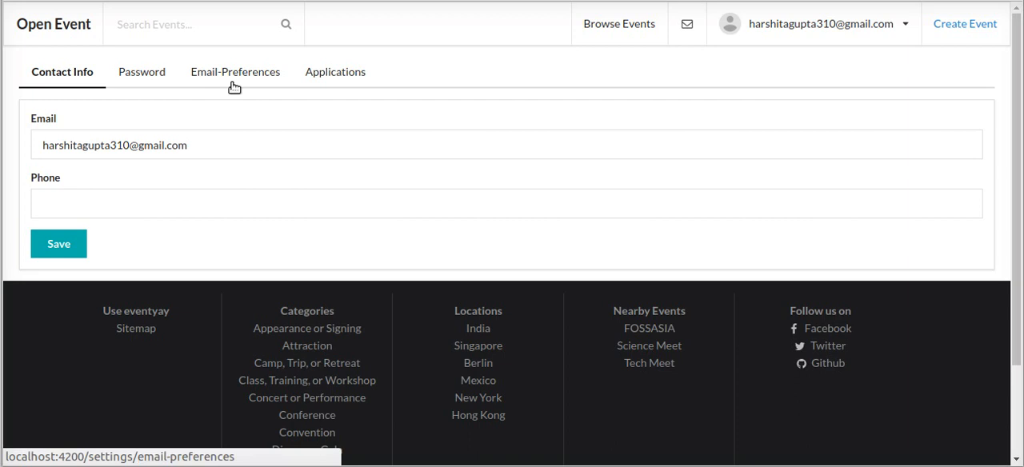
mouse_move(667, 75)
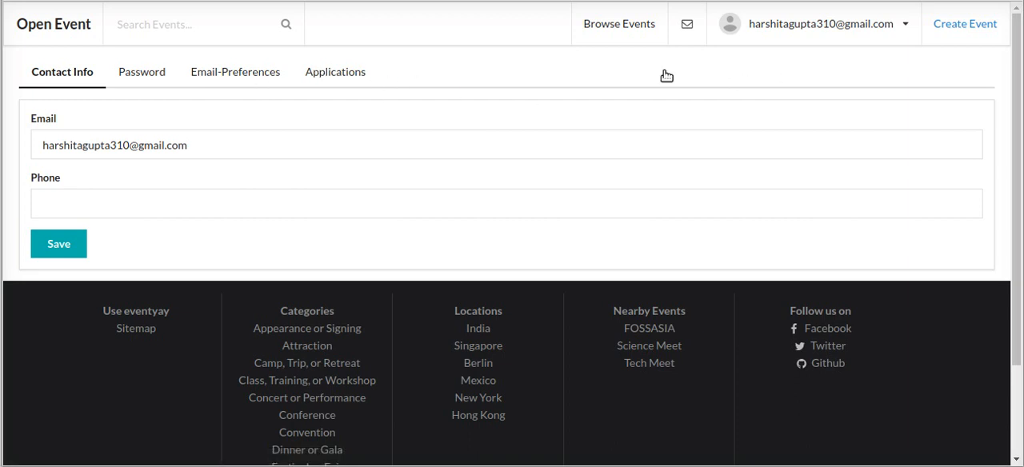
- View the connected Applications tab in settings, then reopen the account menu
click(336, 71)
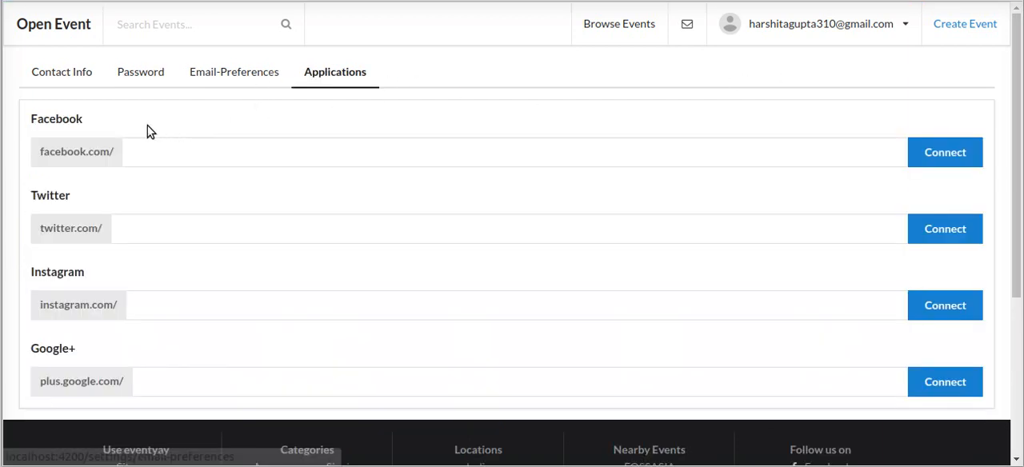
mouse_move(115, 221)
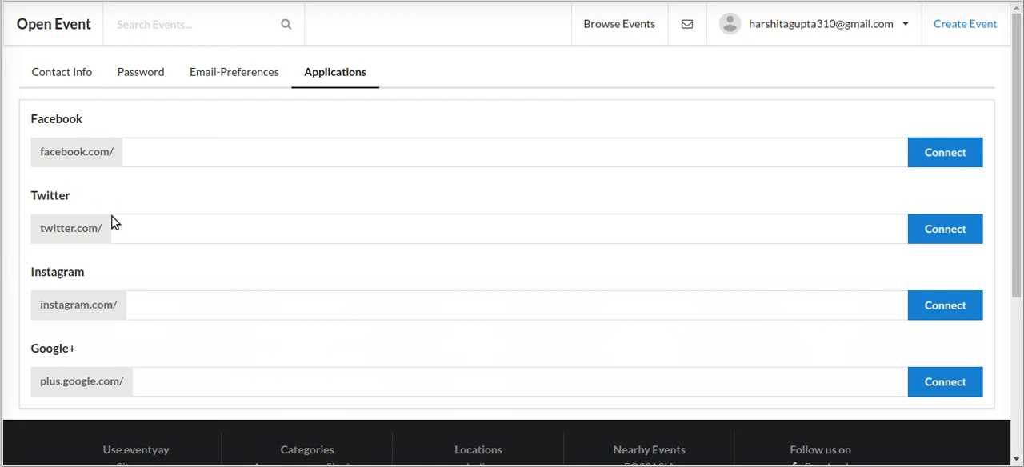
mouse_move(863, 51)
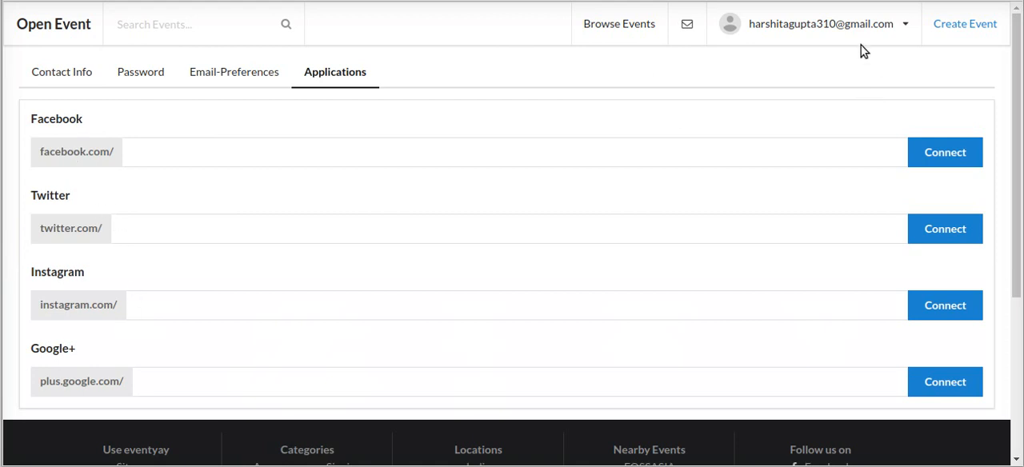
click(816, 22)
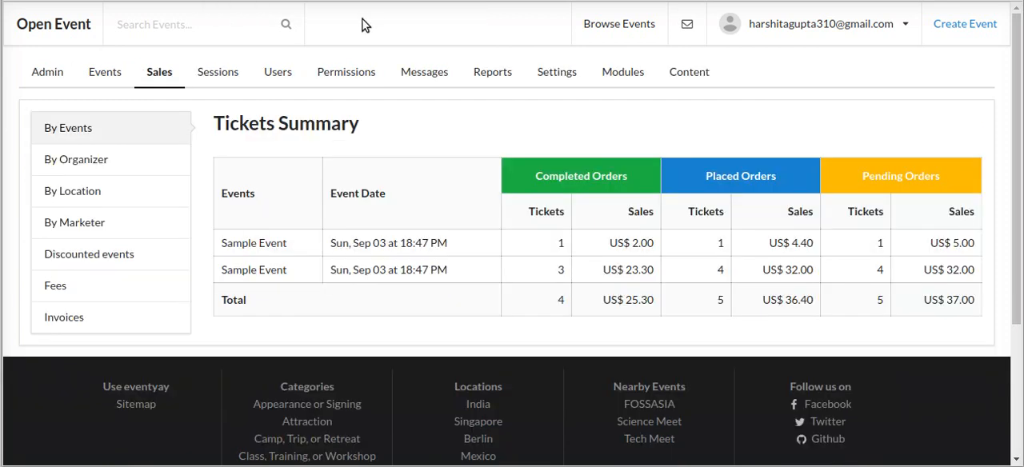
mouse_move(106, 72)
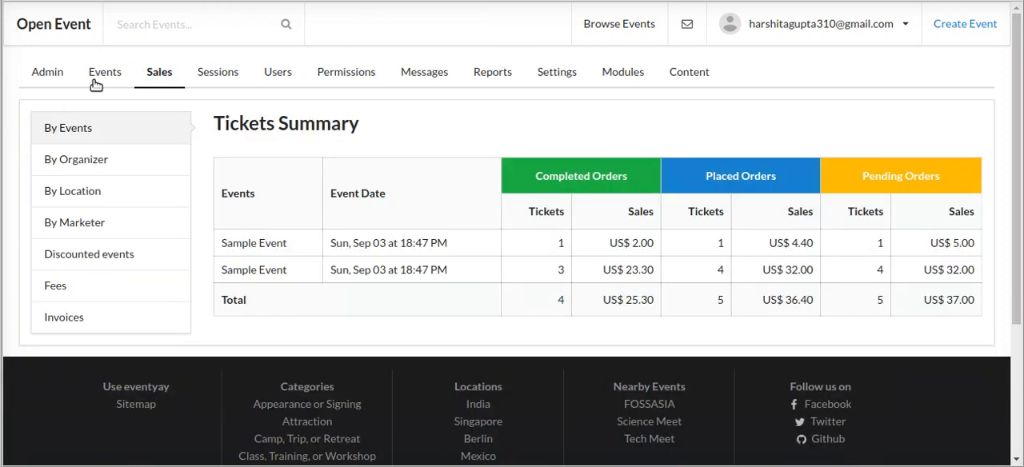
mouse_move(218, 76)
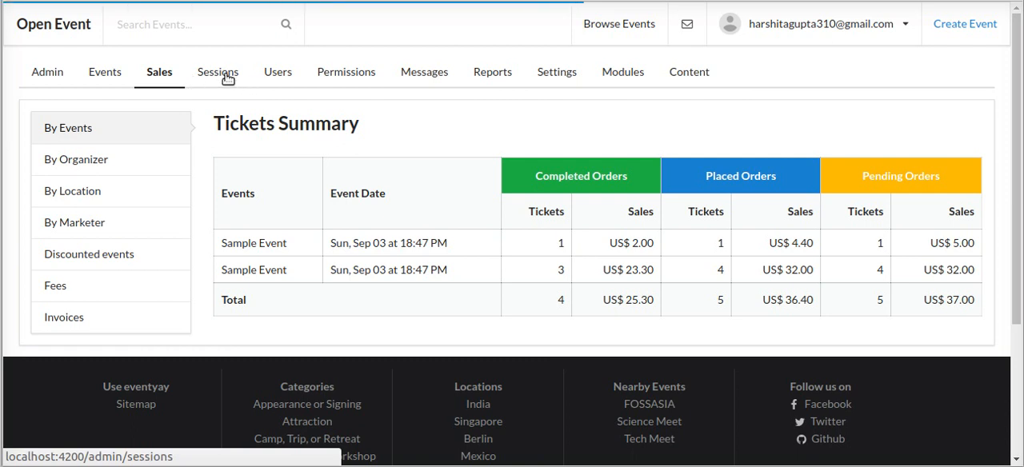
mouse_move(438, 179)
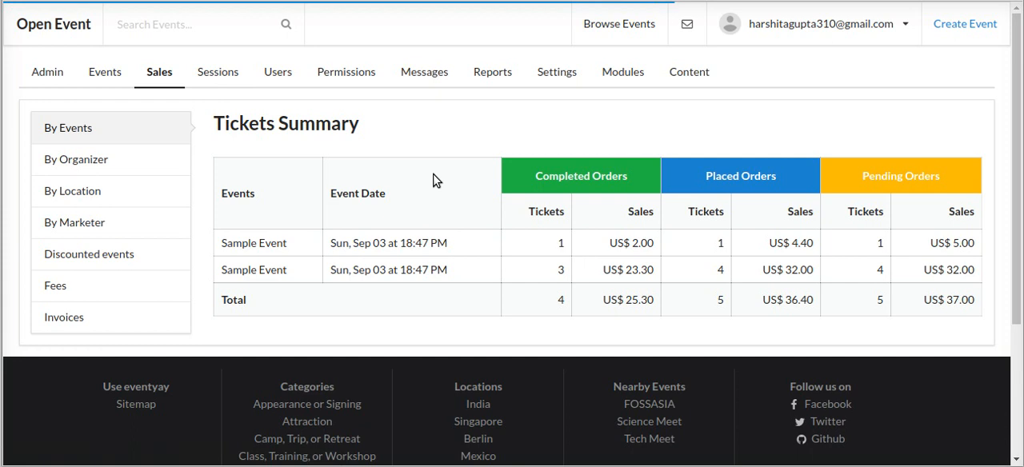
mouse_move(345, 70)
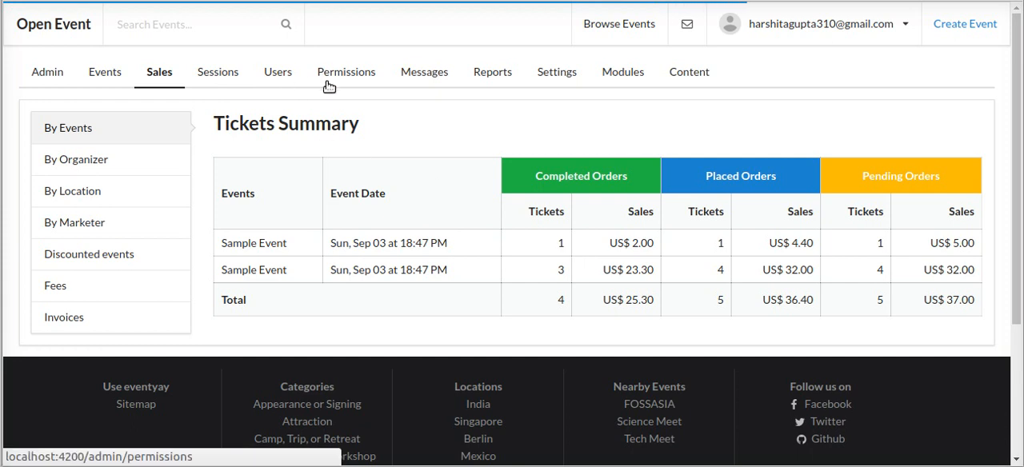
mouse_move(474, 83)
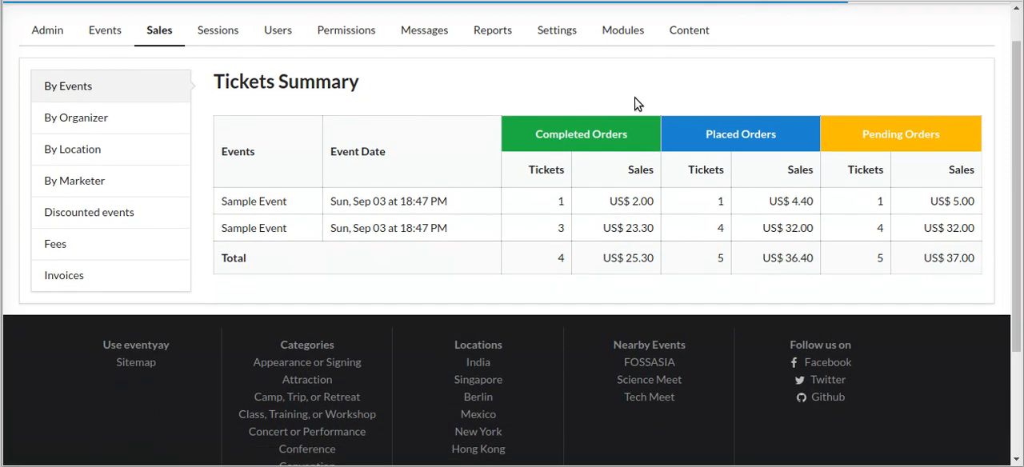
- Switch from the admin Tickets Summary to the admin Sessions list
click(218, 29)
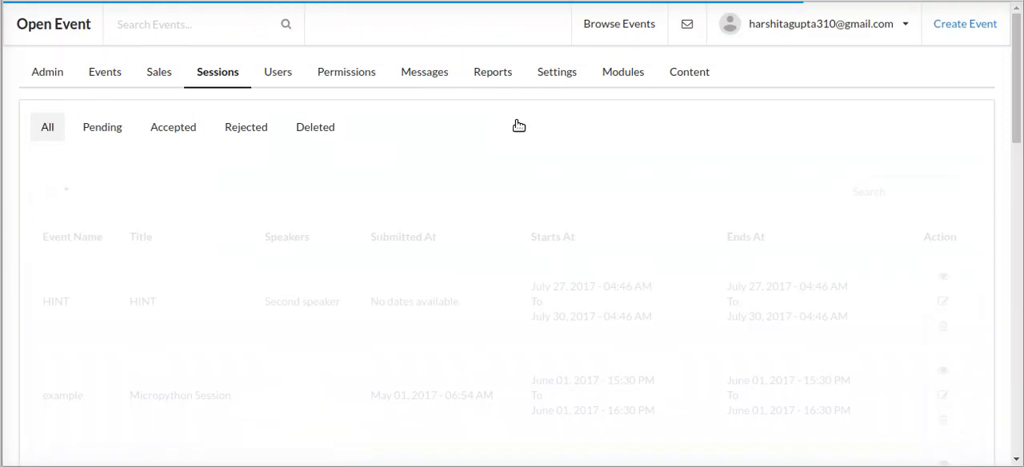
- Browse the admin sessions table, then go to the admin Permissions page
scroll(down, 3)
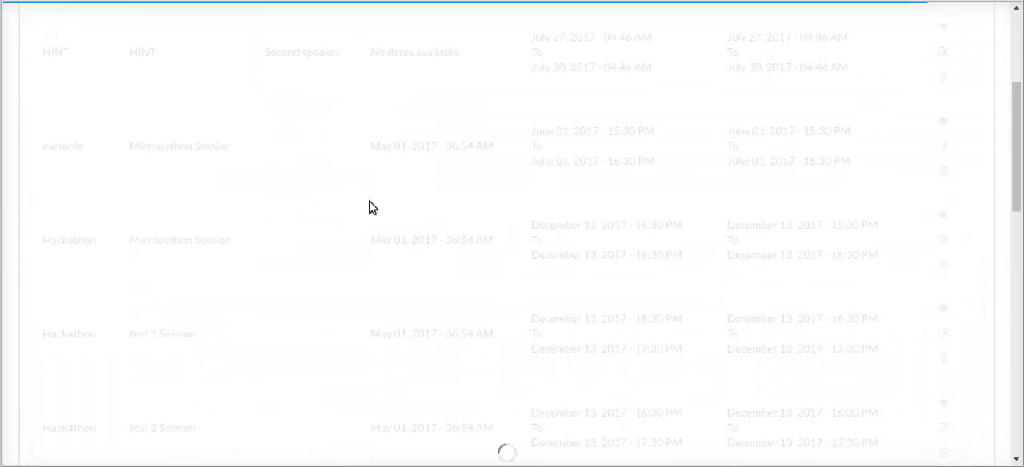
scroll(up, 3)
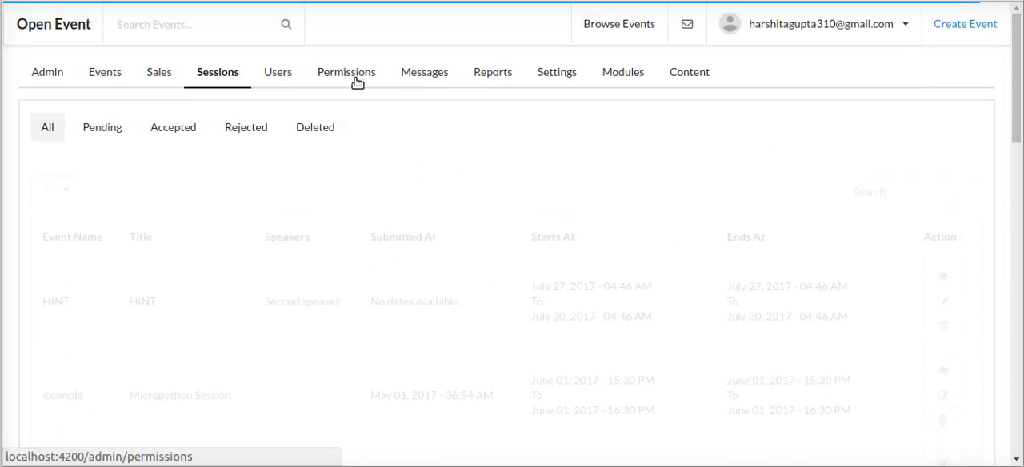
click(346, 70)
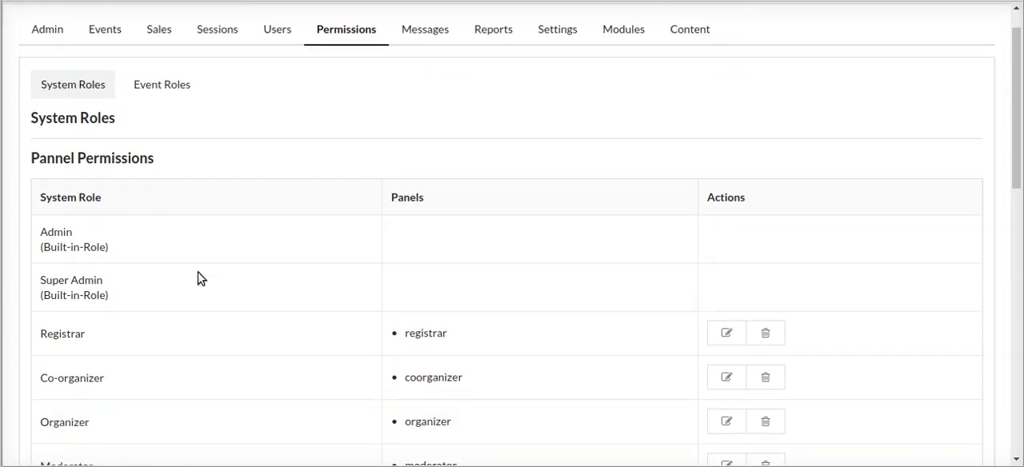
- Try the admin Reports page, leave its 500 error, and go to admin Modules
scroll(down, 3)
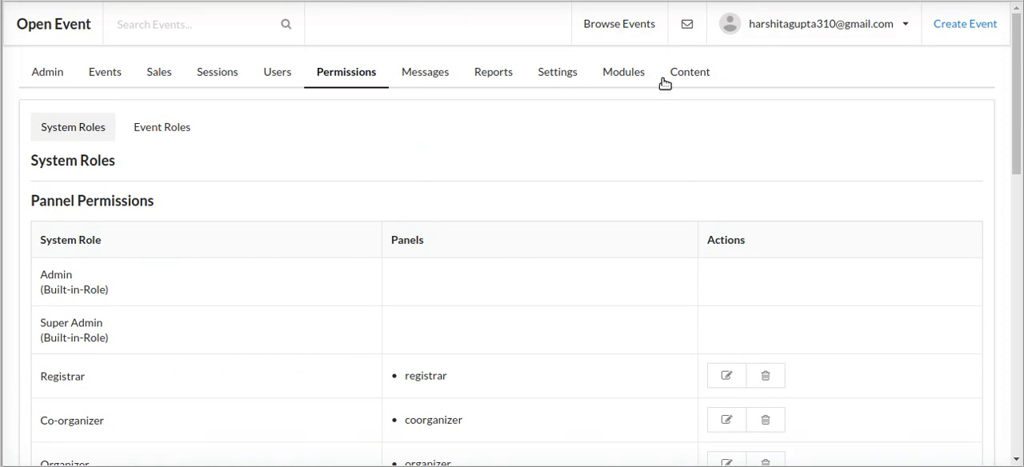
mouse_move(493, 72)
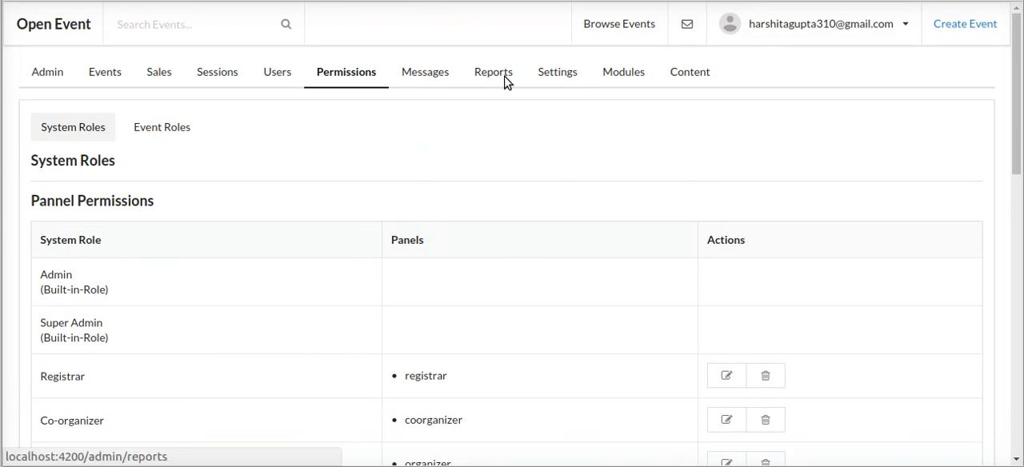
click(492, 71)
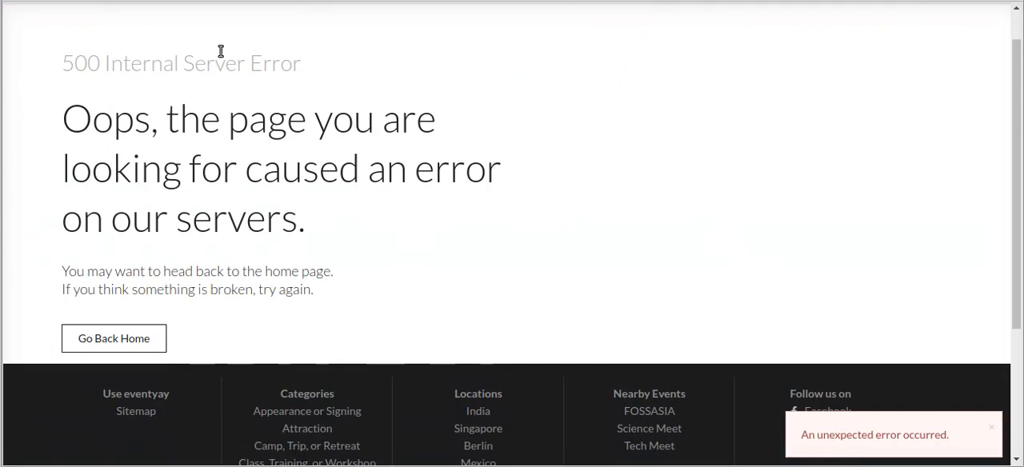
click(114, 337)
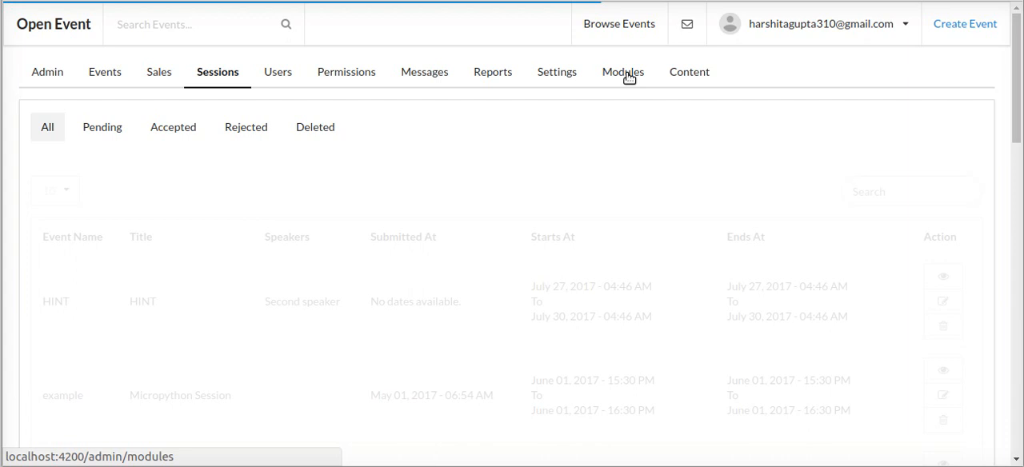
click(622, 72)
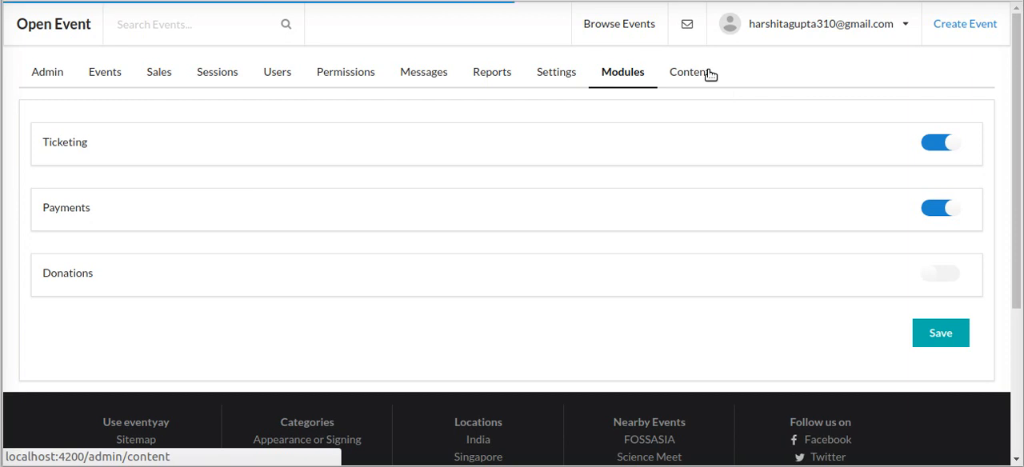
- Go to the admin Content page showing the Social Links settings
click(688, 70)
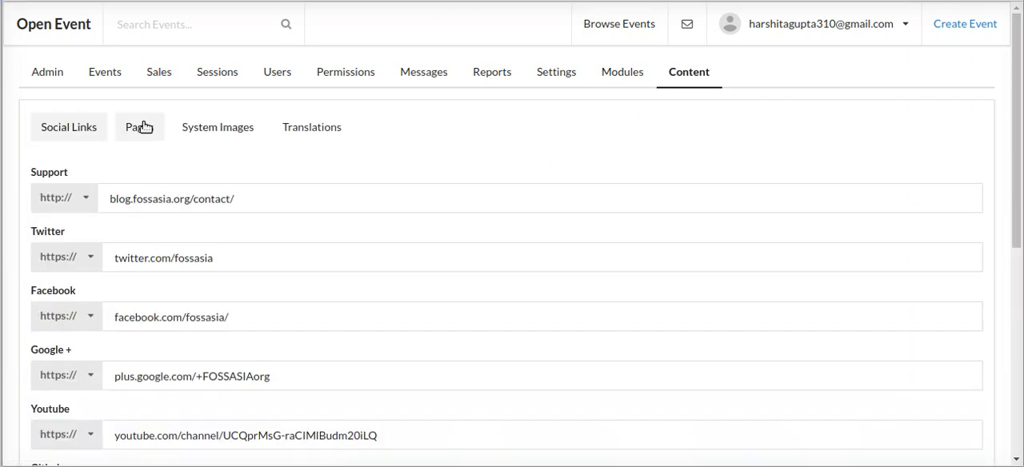
mouse_move(311, 126)
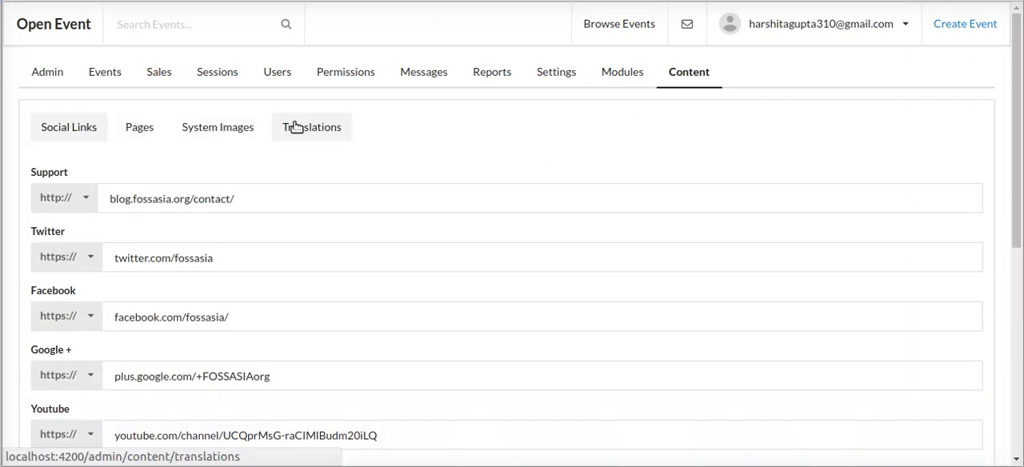
mouse_move(687, 283)
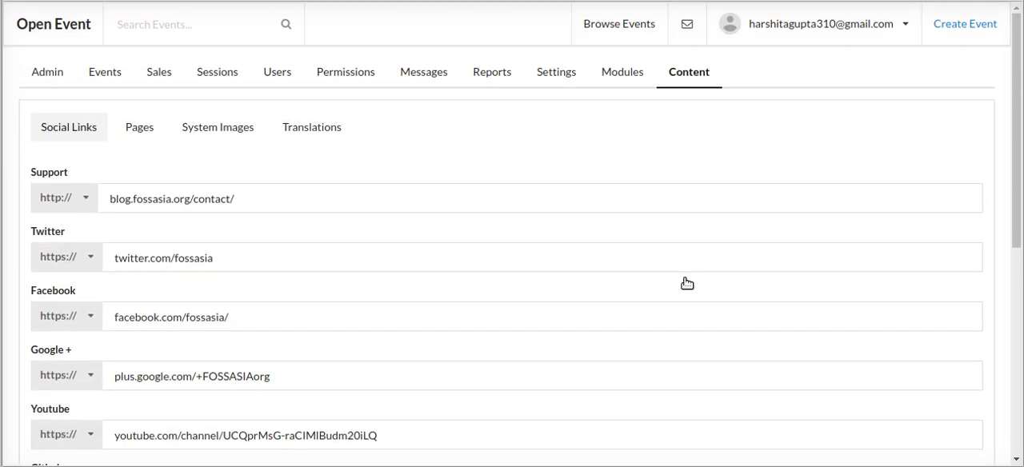
mouse_move(670, 208)
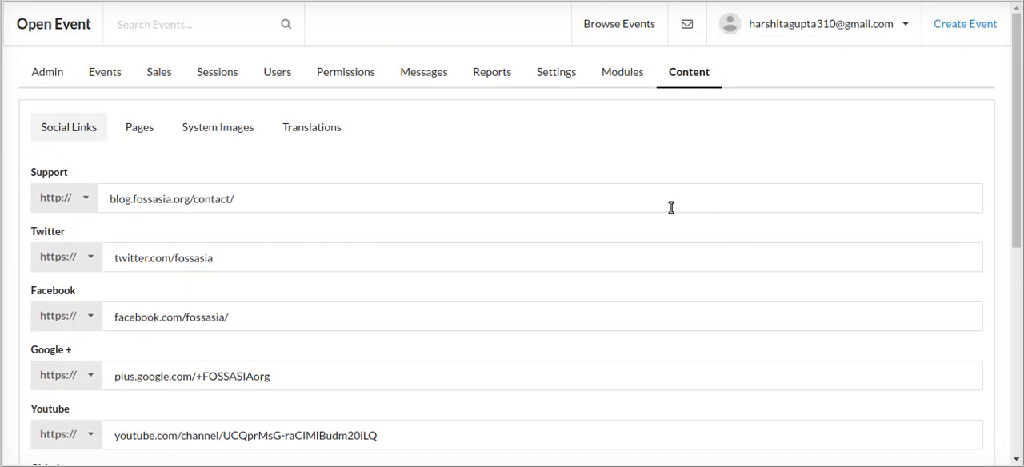